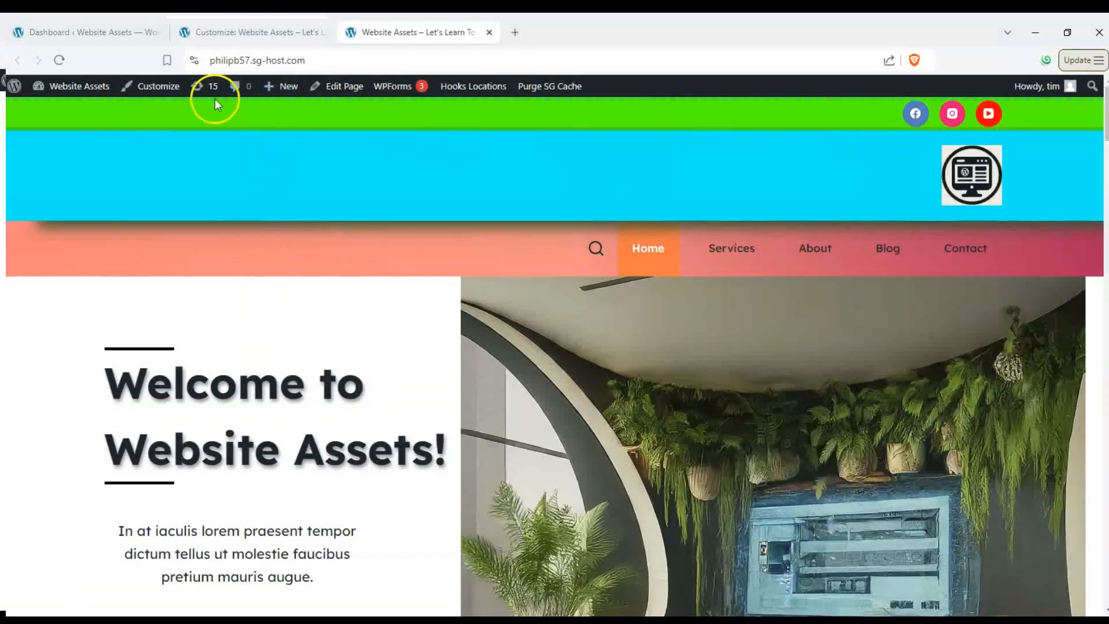
Scroll down and back up the live home page to check the header stays at the top
scroll(down, 3)
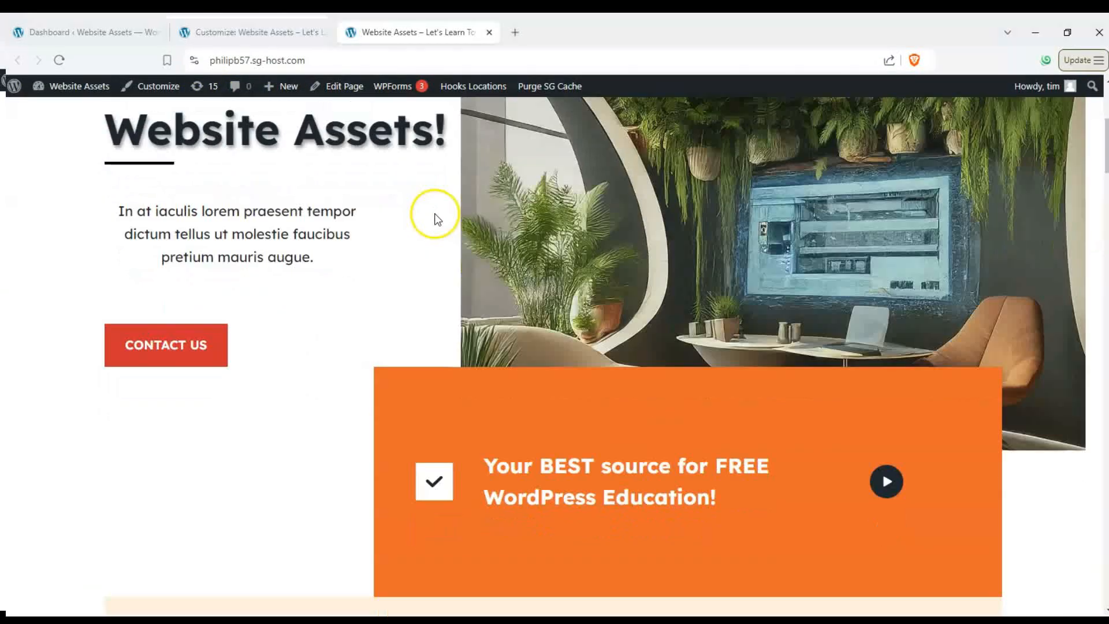
scroll(down, 3)
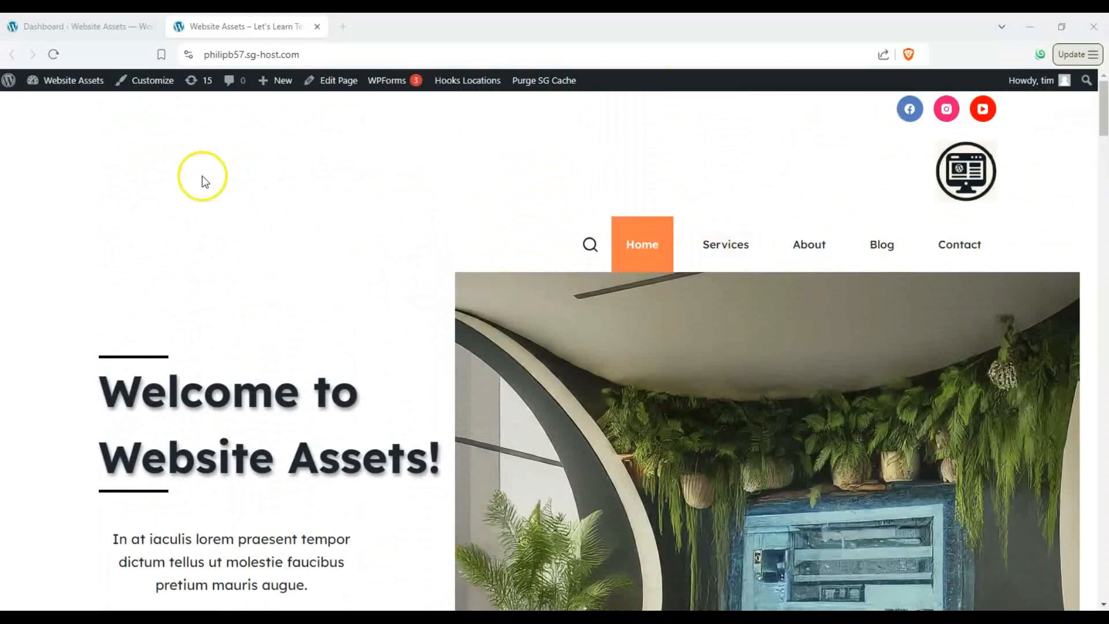
scroll(down, 3)
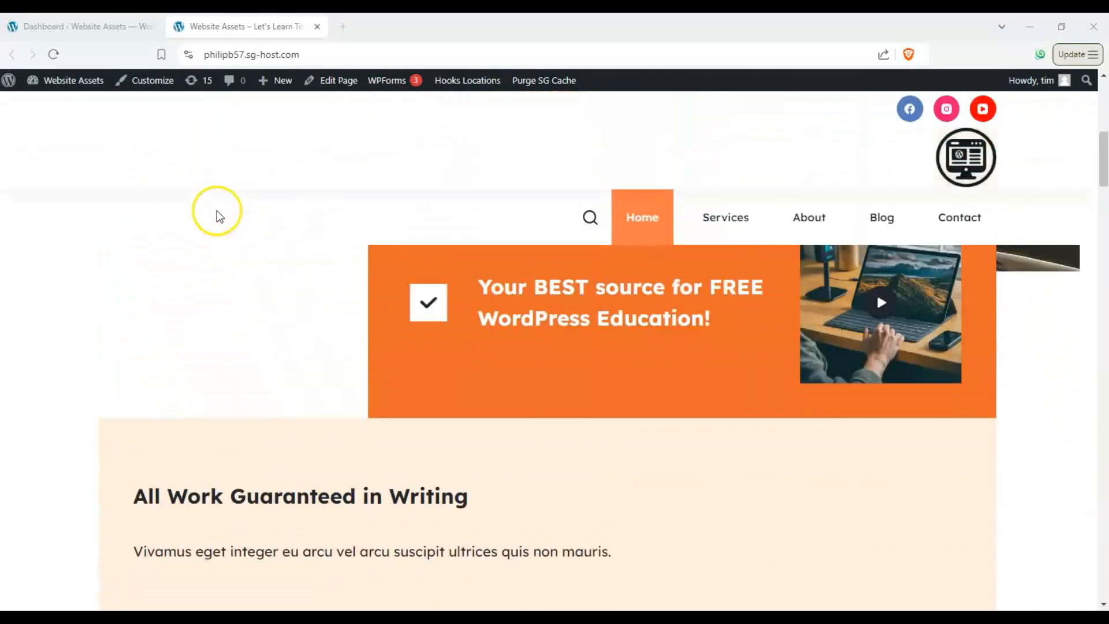
scroll(up, 3)
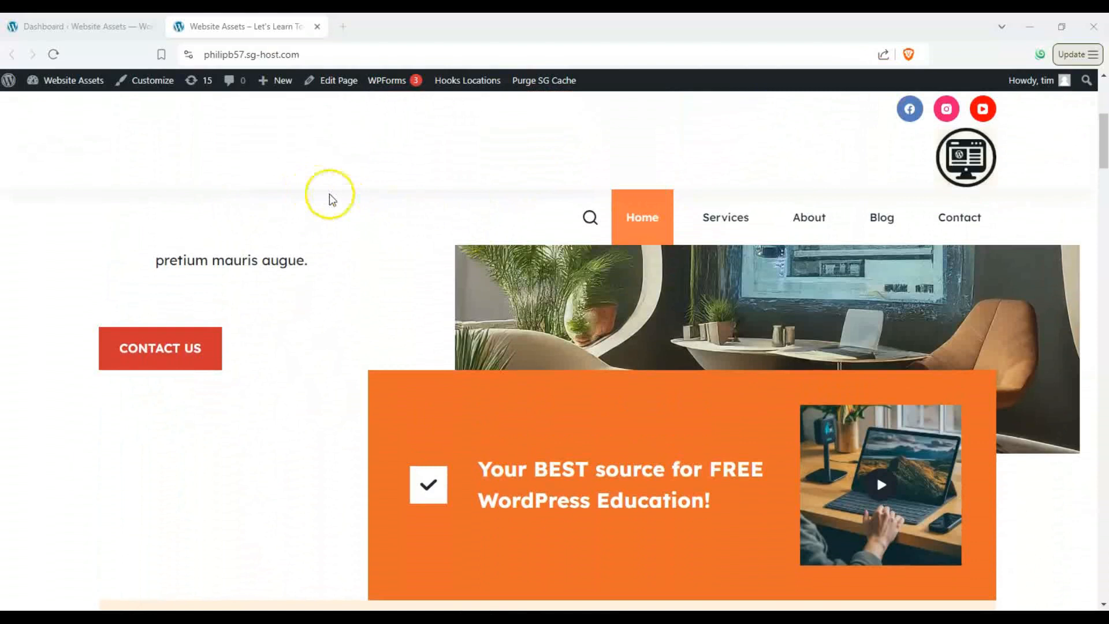
mouse_move(773, 149)
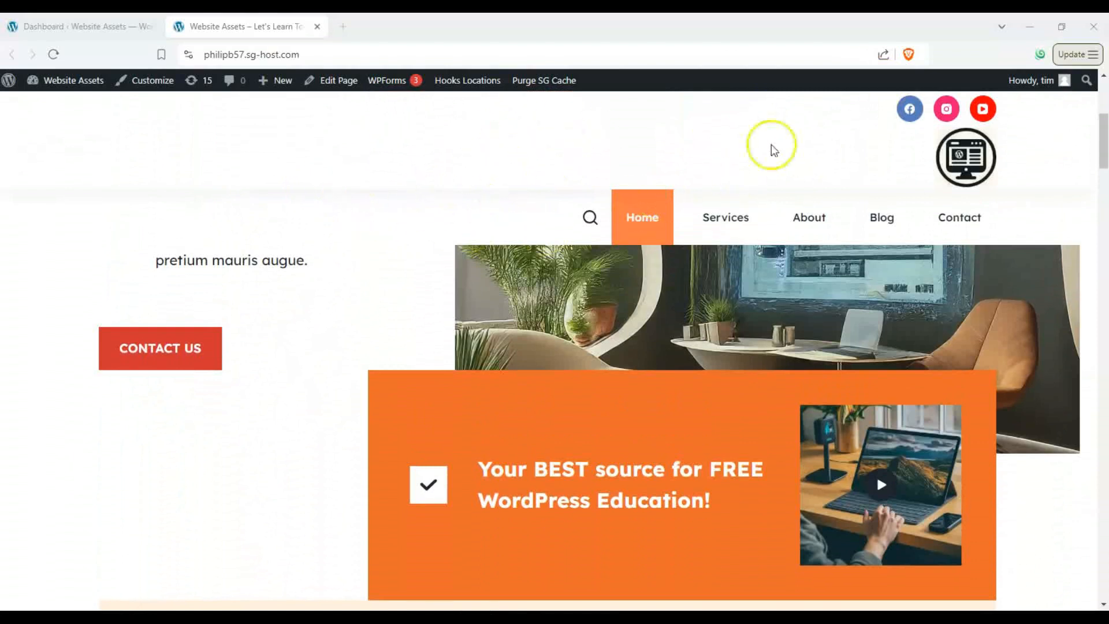
scroll(up, 3)
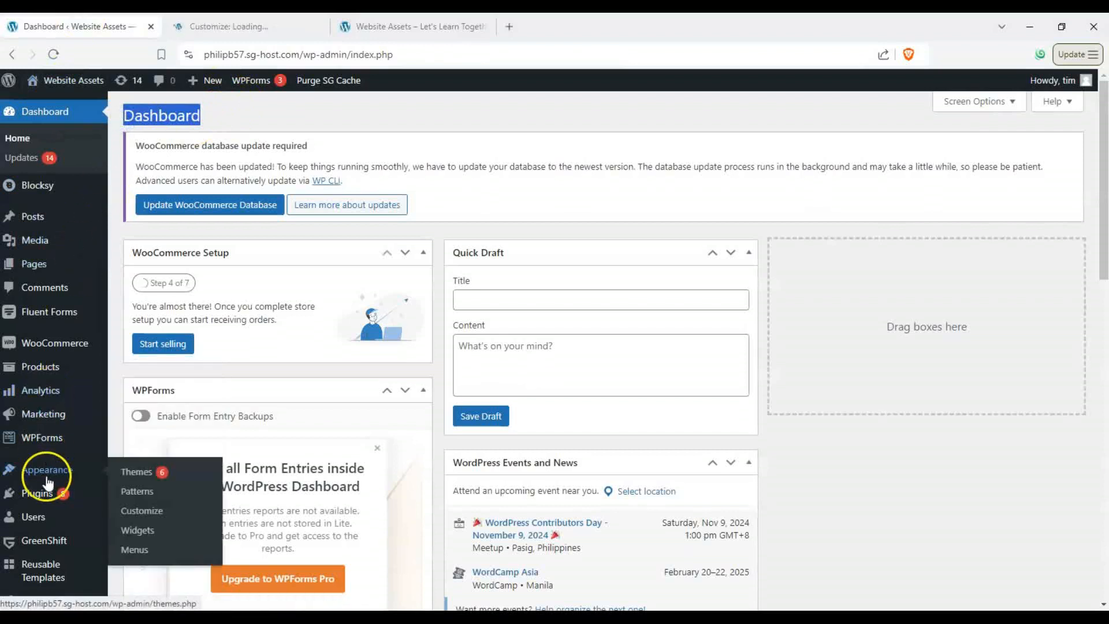
Launch the theme Customizer from Appearance in the admin dashboard
click(141, 510)
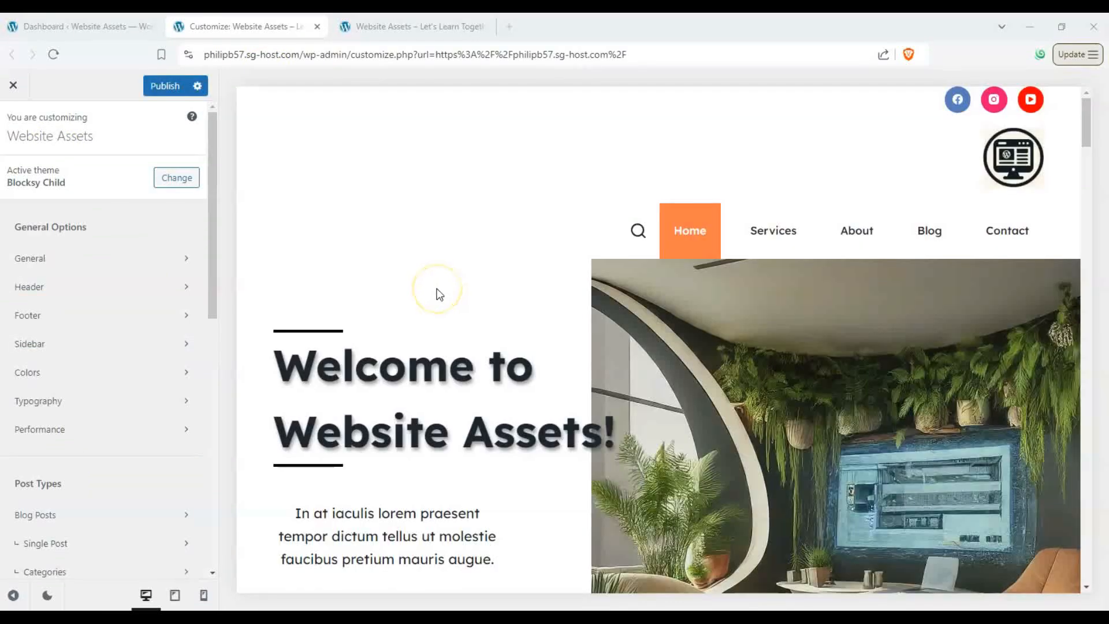
Reveal the header builder and open the Top Row's settings
scroll(down, 3)
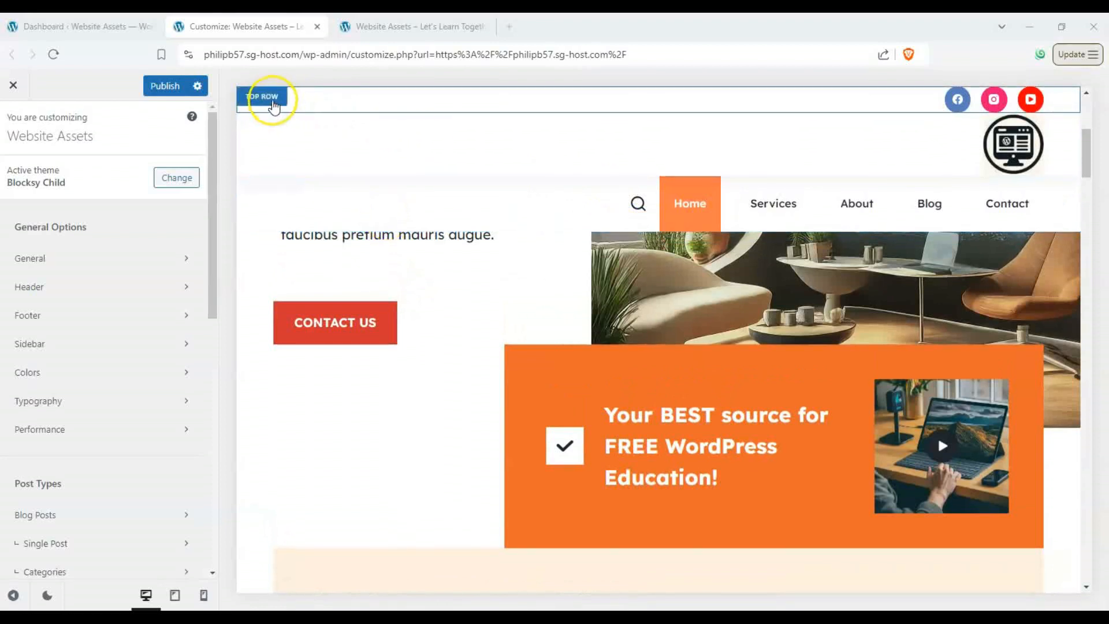
click(271, 97)
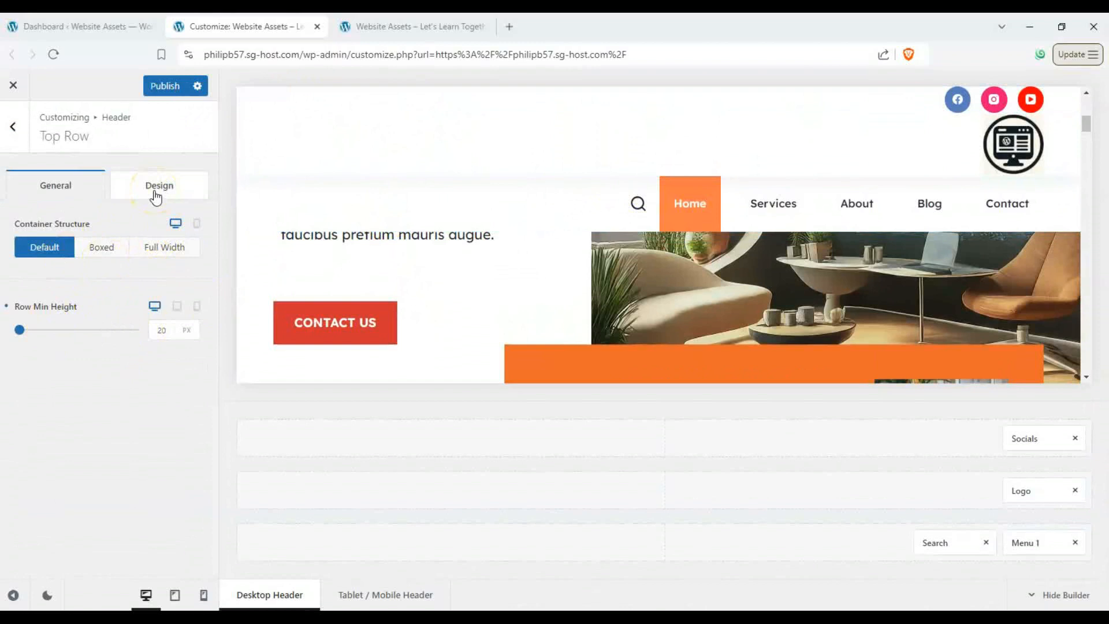
In Design, set the Top Row's default background to bright green, trying red first
click(151, 185)
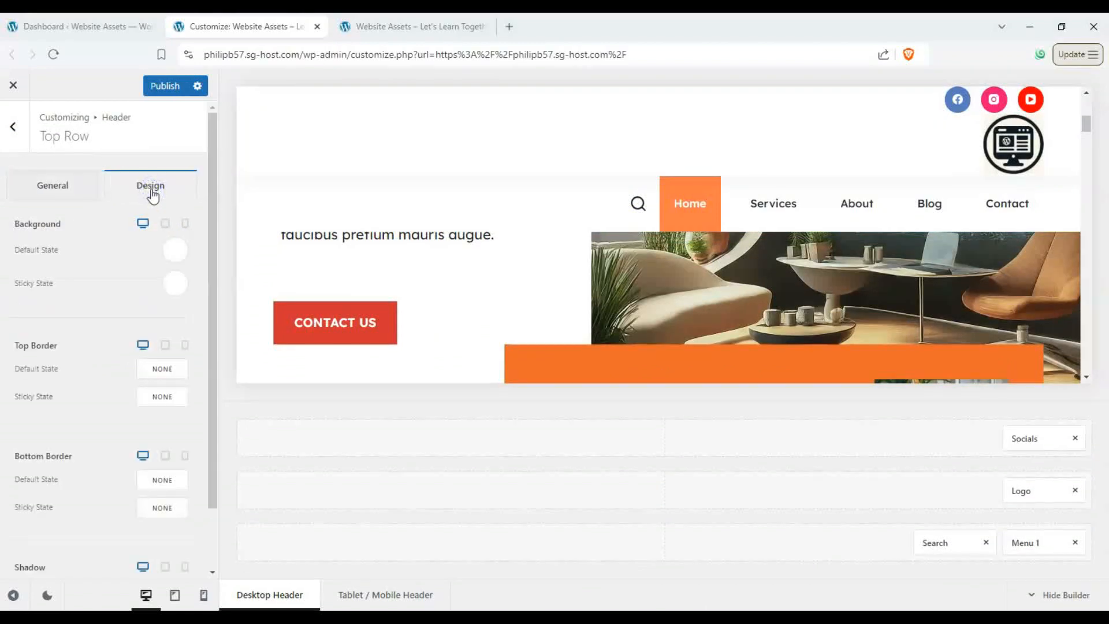
mouse_move(23, 232)
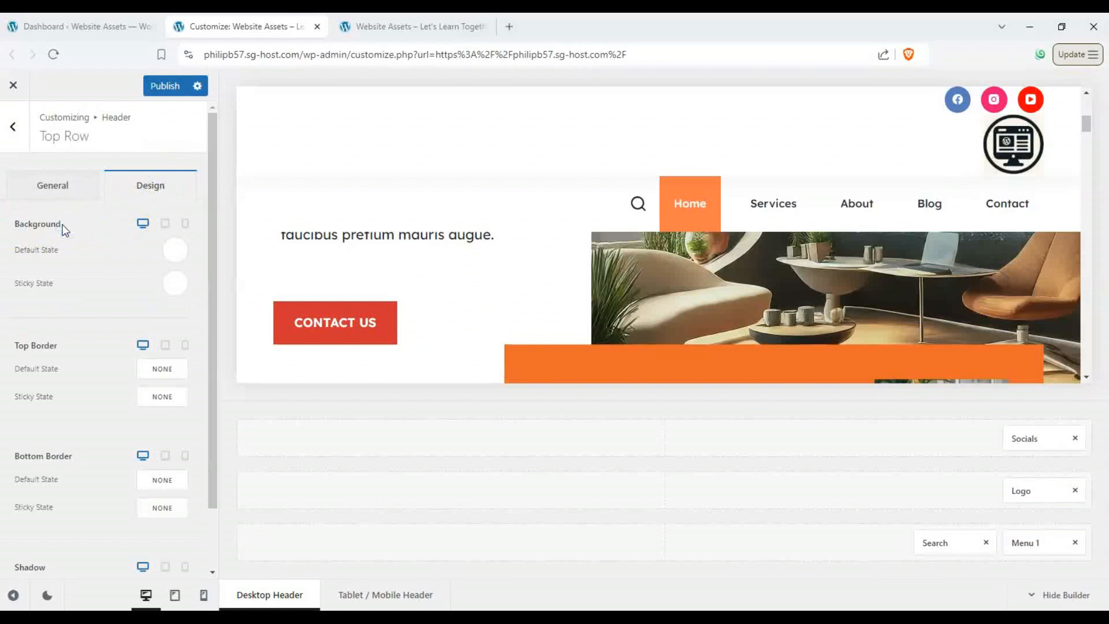
click(174, 250)
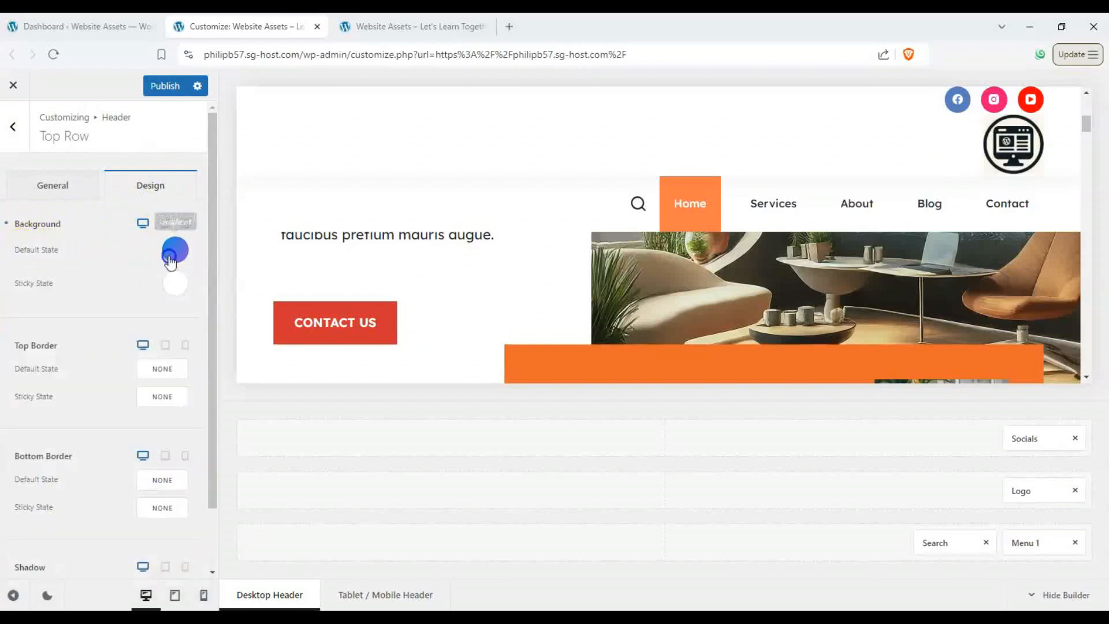
click(175, 250)
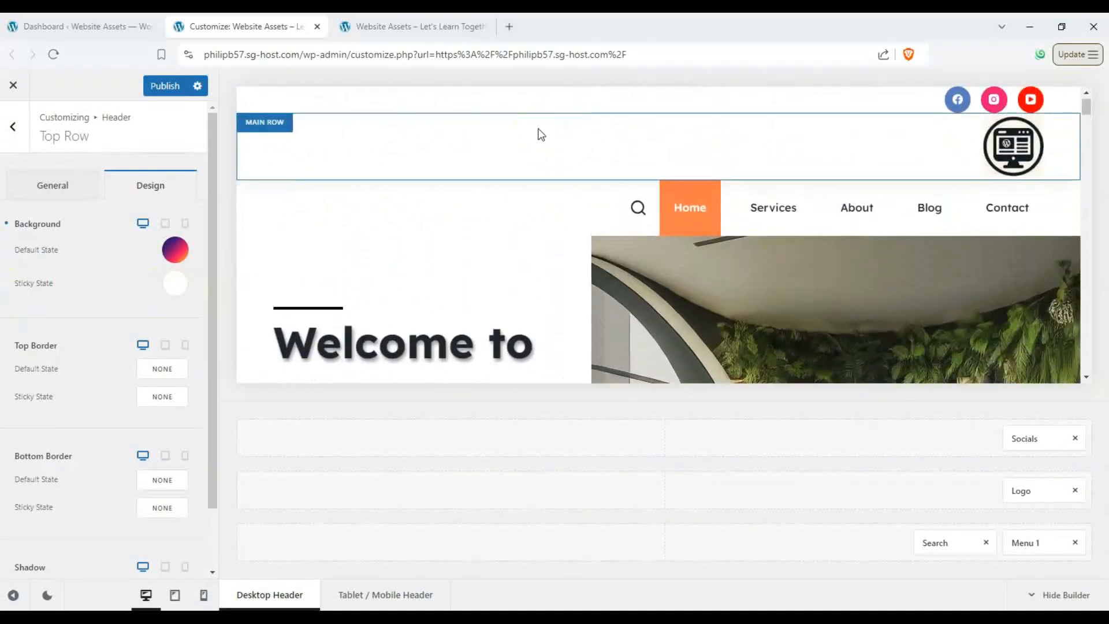
click(175, 250)
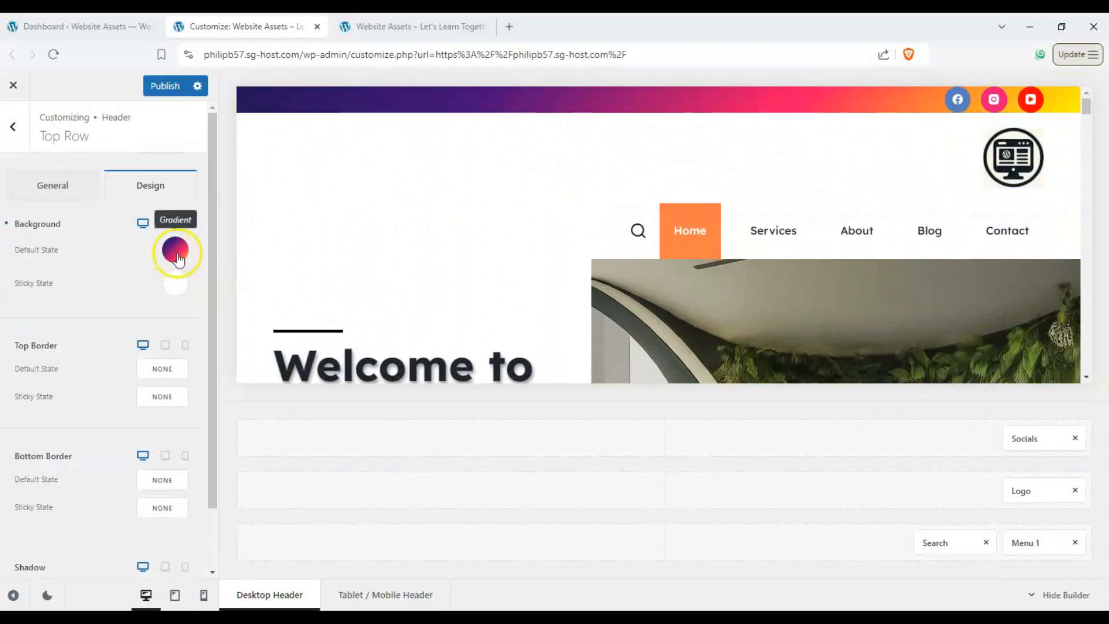
click(176, 251)
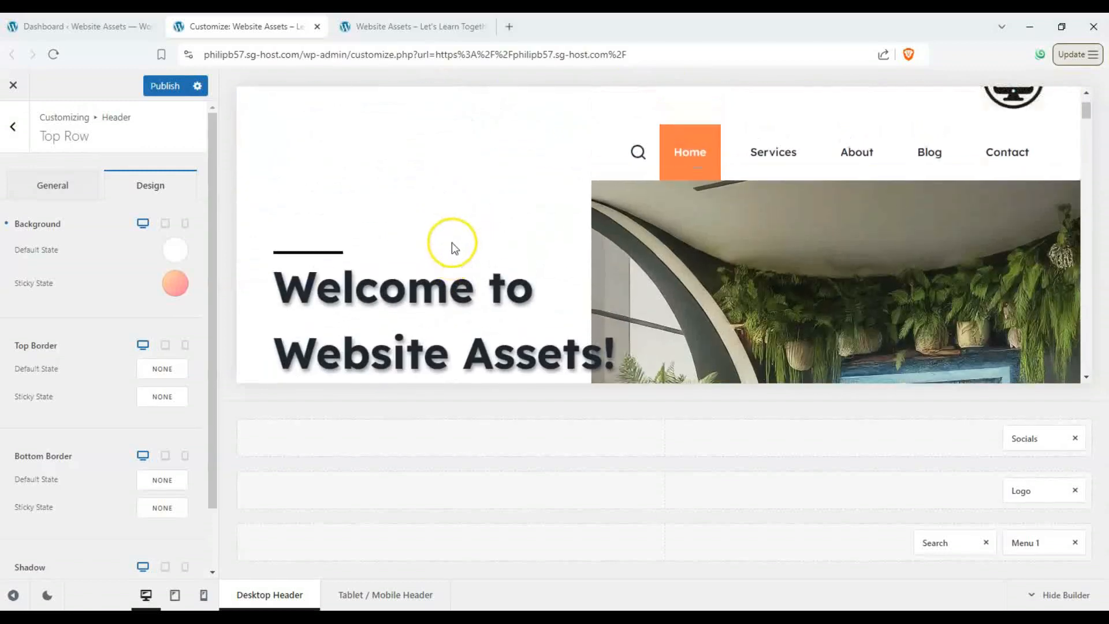
click(174, 249)
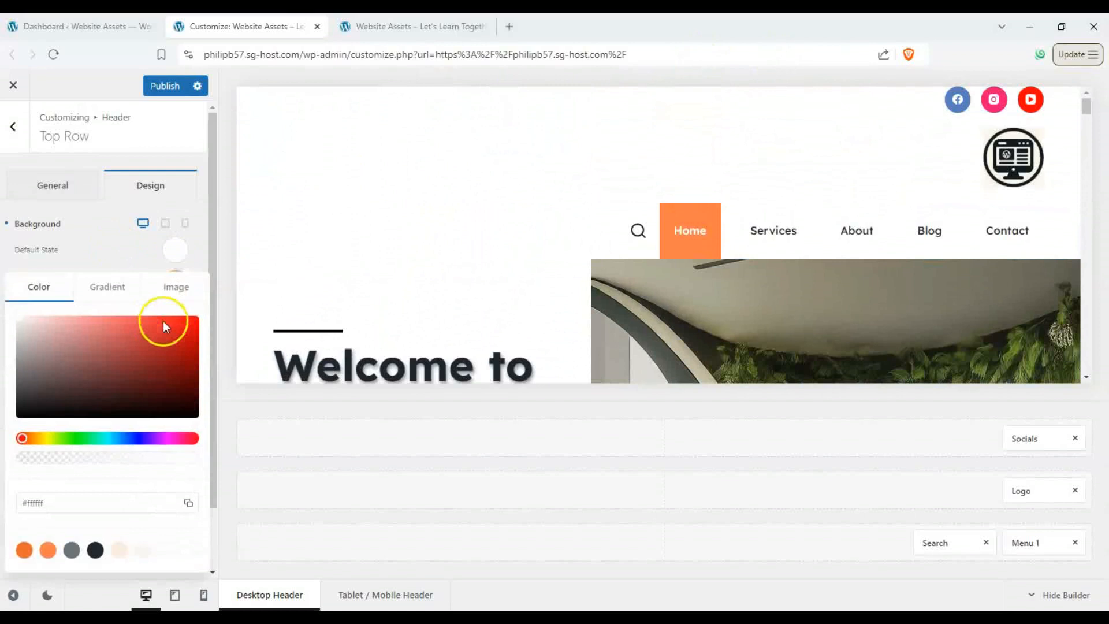
click(107, 286)
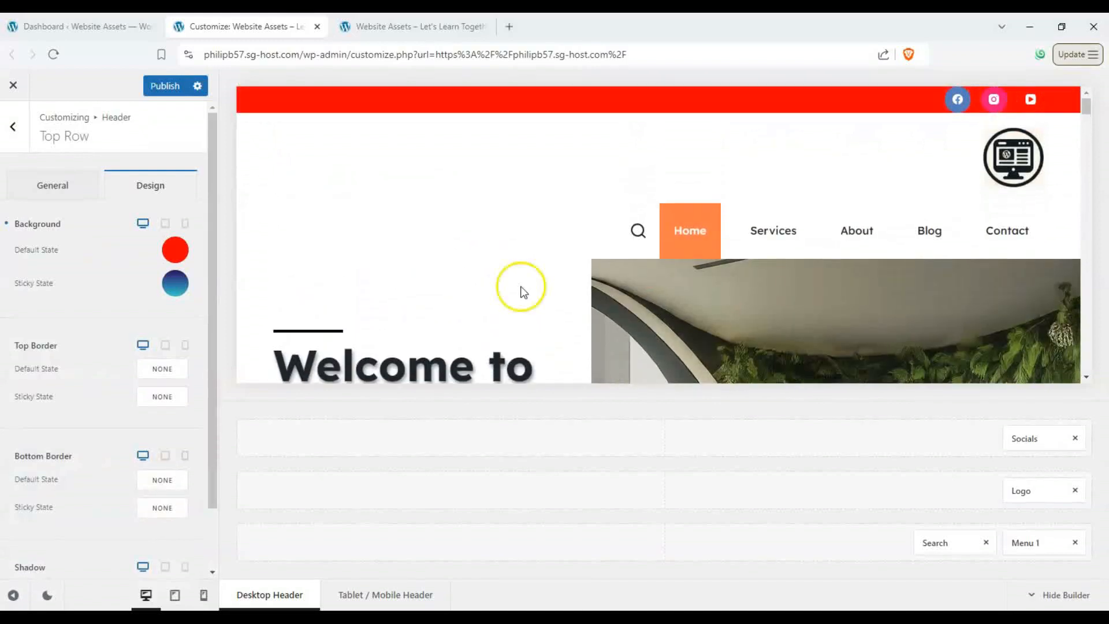
click(174, 250)
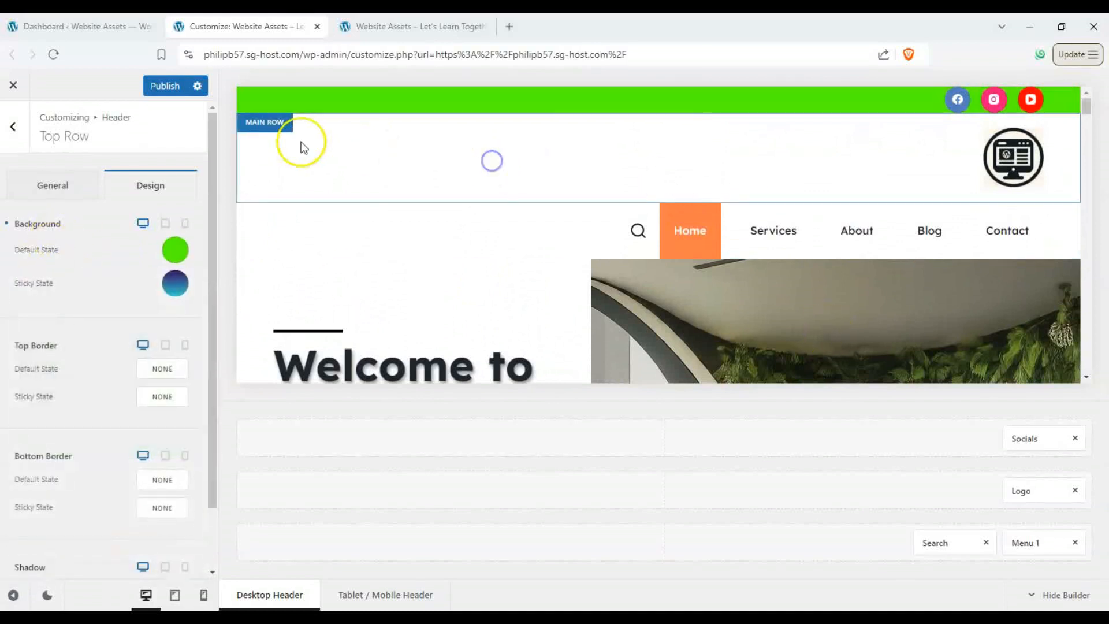
Give the Main Row a cyan default background and a dark red sticky background
click(264, 121)
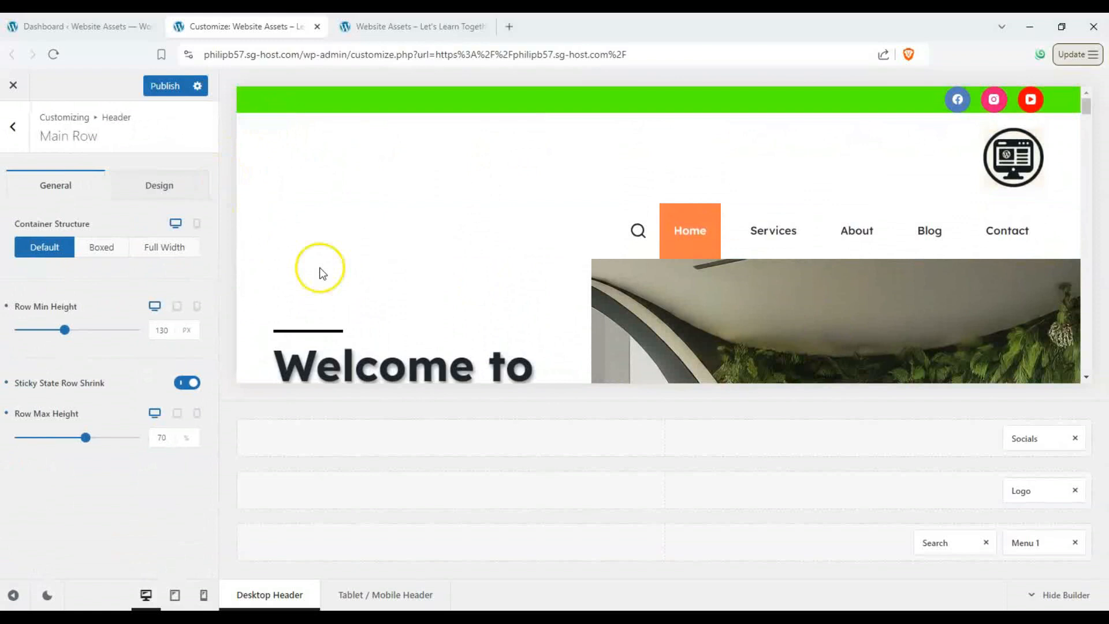
click(158, 185)
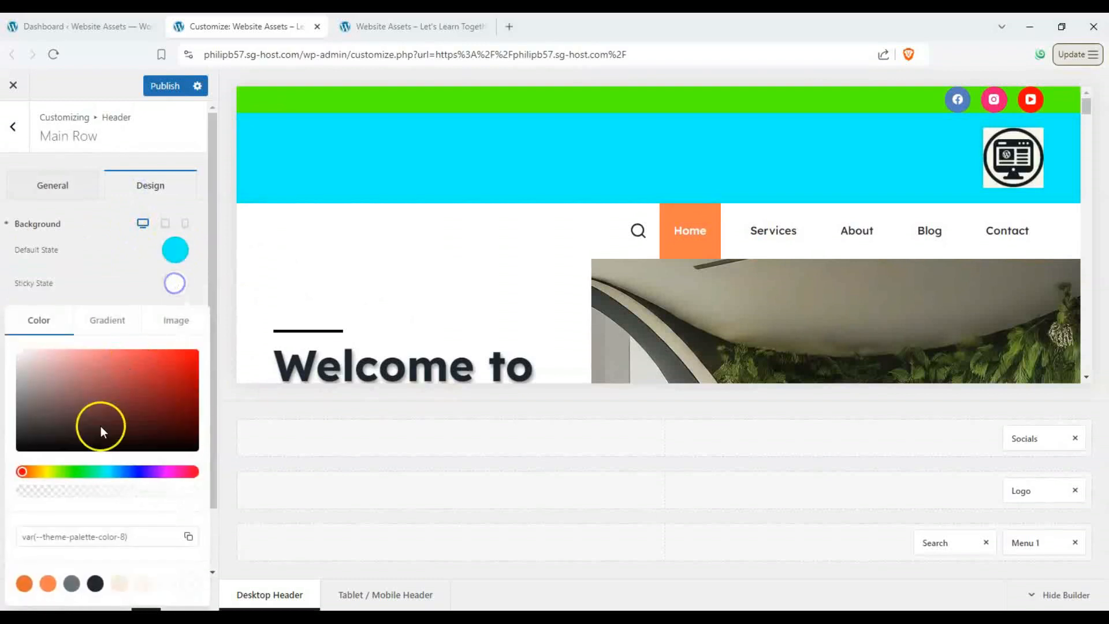
drag(103, 431, 210, 431)
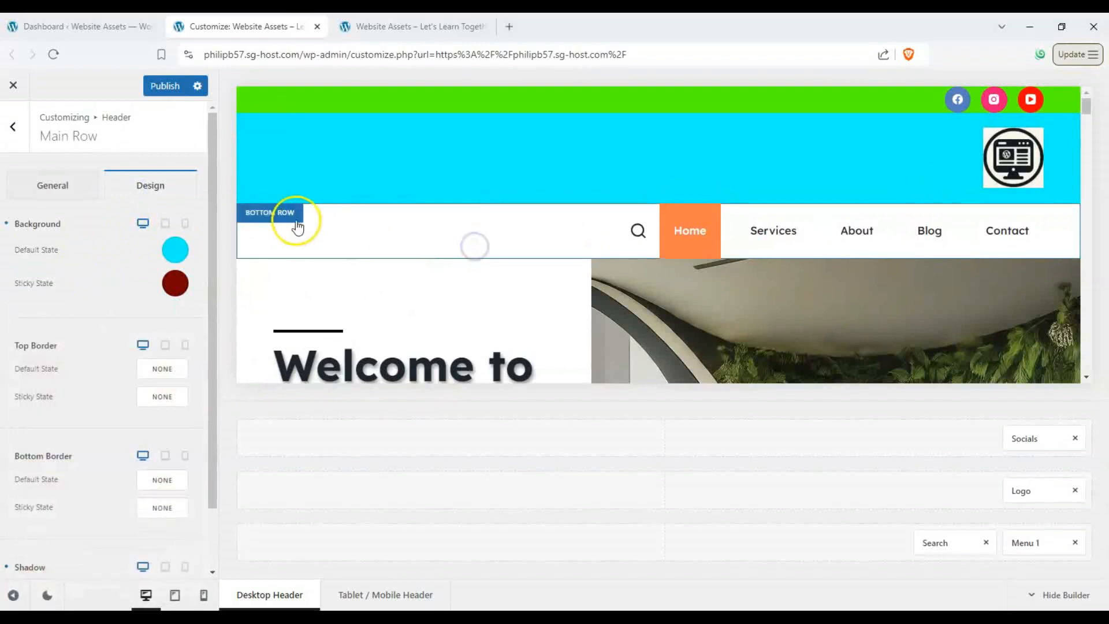
Give the Bottom Row a gradient preset default background and palette Color 5 sticky background
click(271, 213)
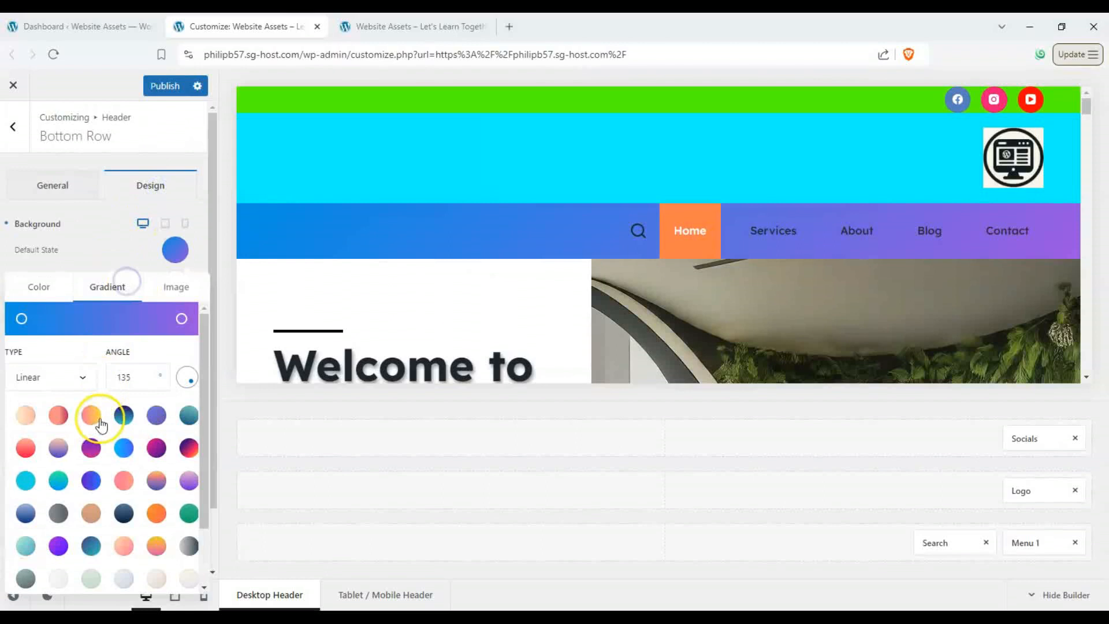
click(59, 415)
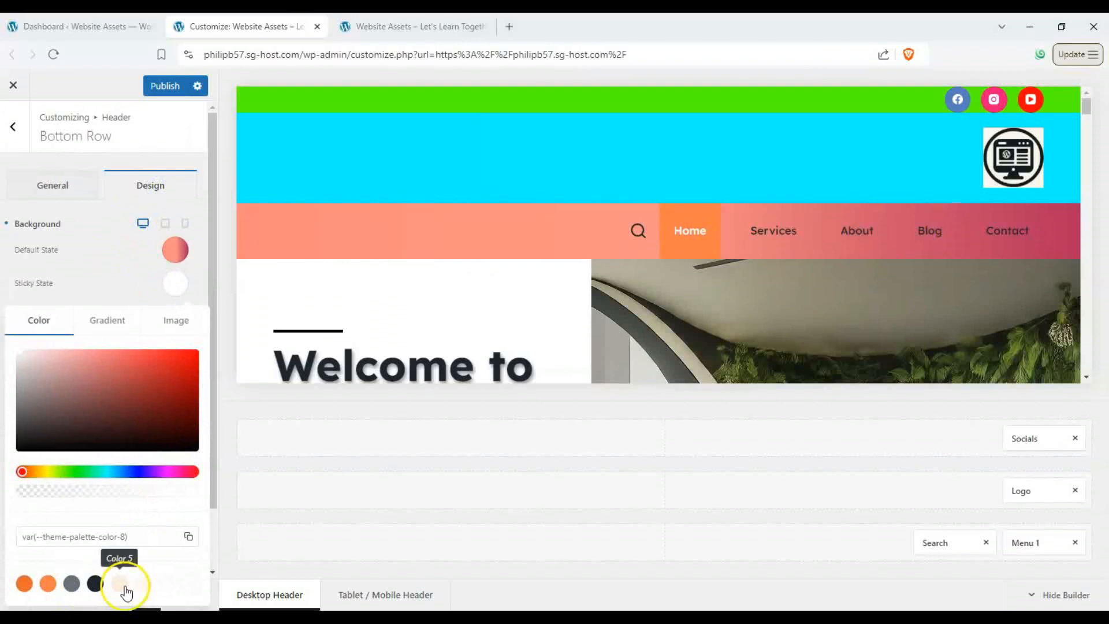
click(125, 584)
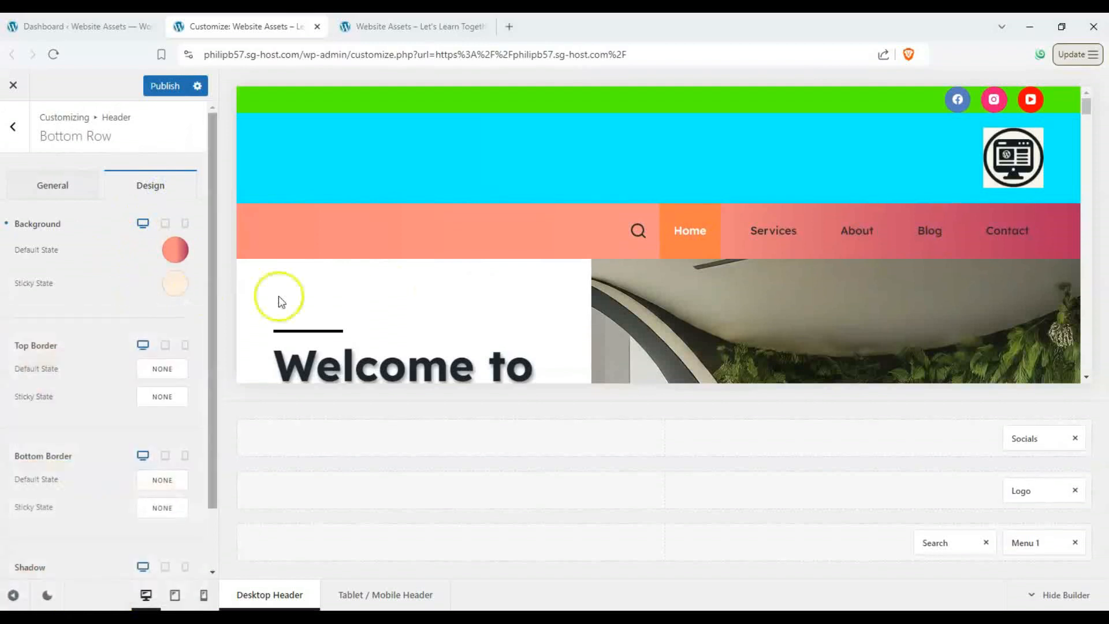
scroll(down, 3)
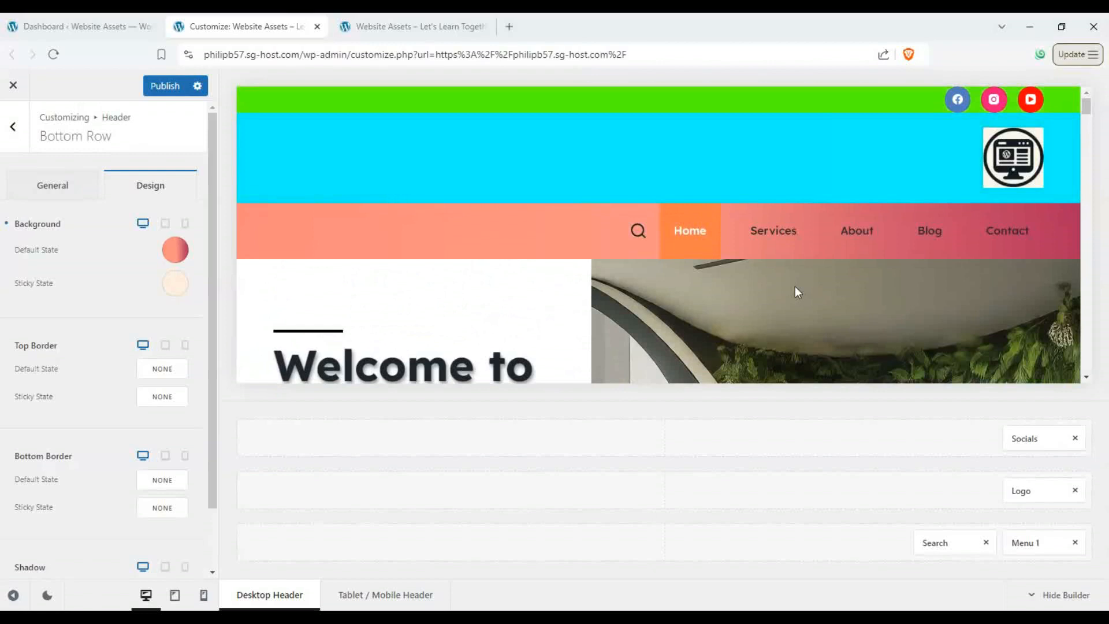
Give the Top Row a dashed default top border and a dotted sticky-state border
click(52, 184)
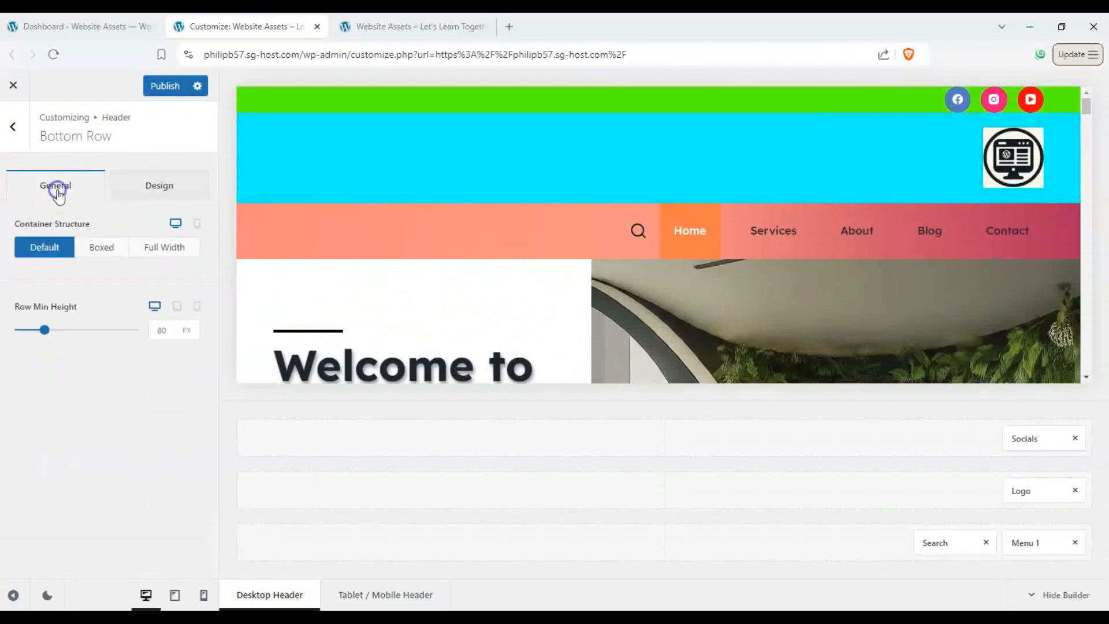
click(262, 97)
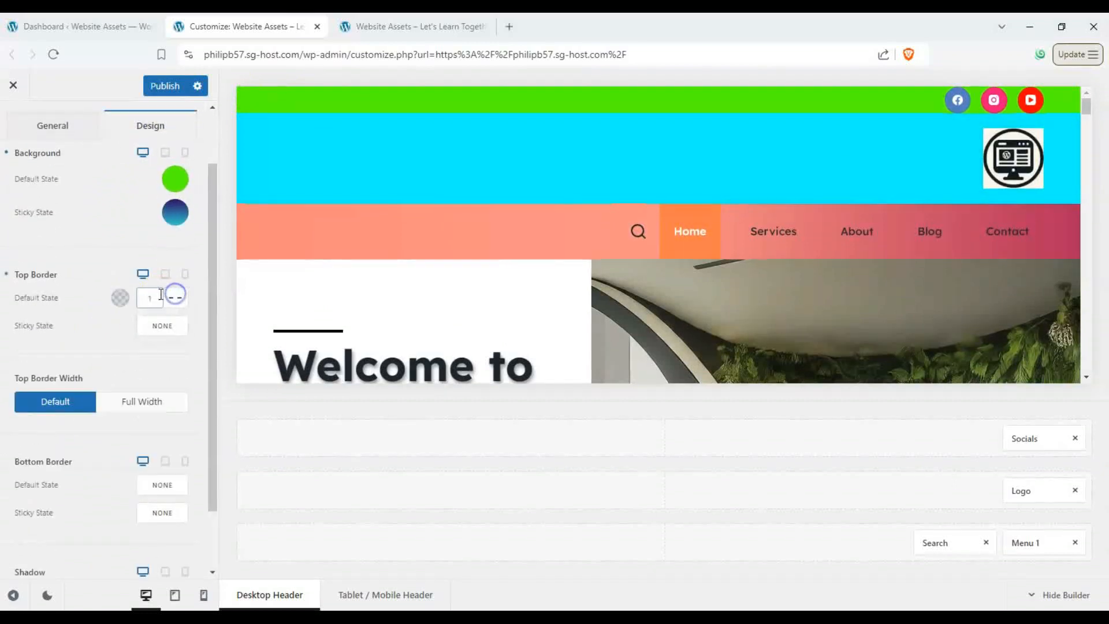
click(149, 297)
text(5)
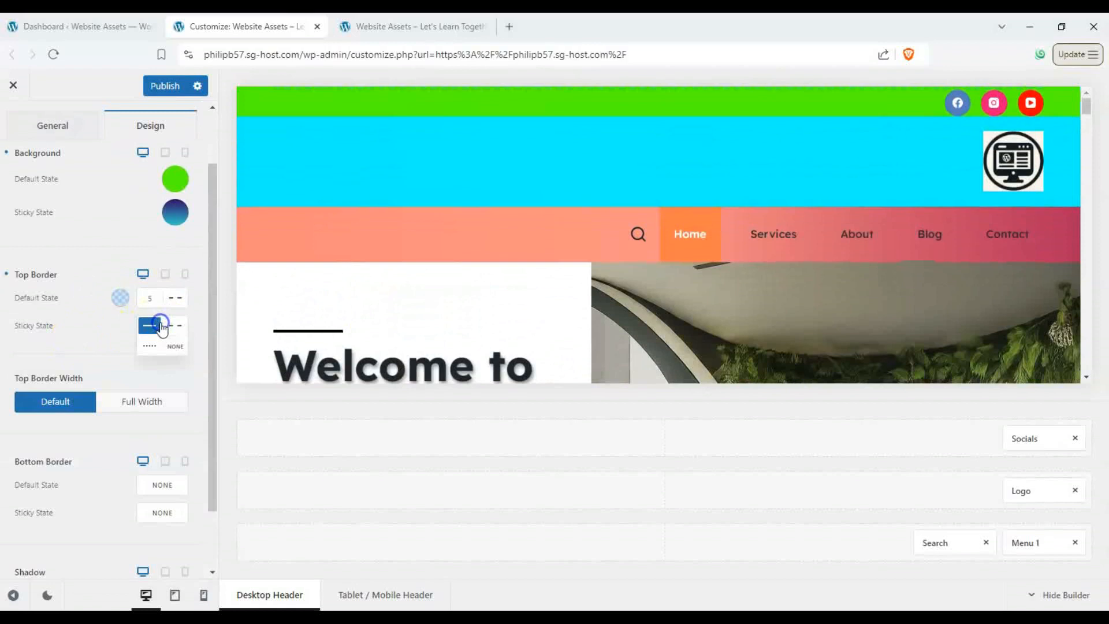
click(149, 326)
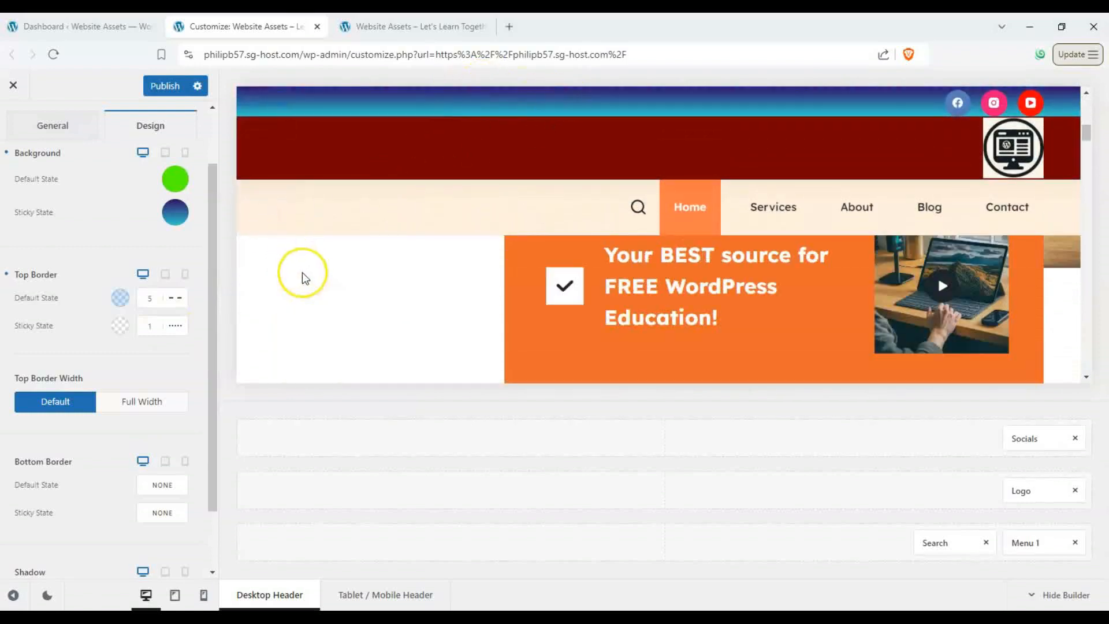
Make the top and bottom borders full width at 5px and preview on tablet/mobile
click(141, 401)
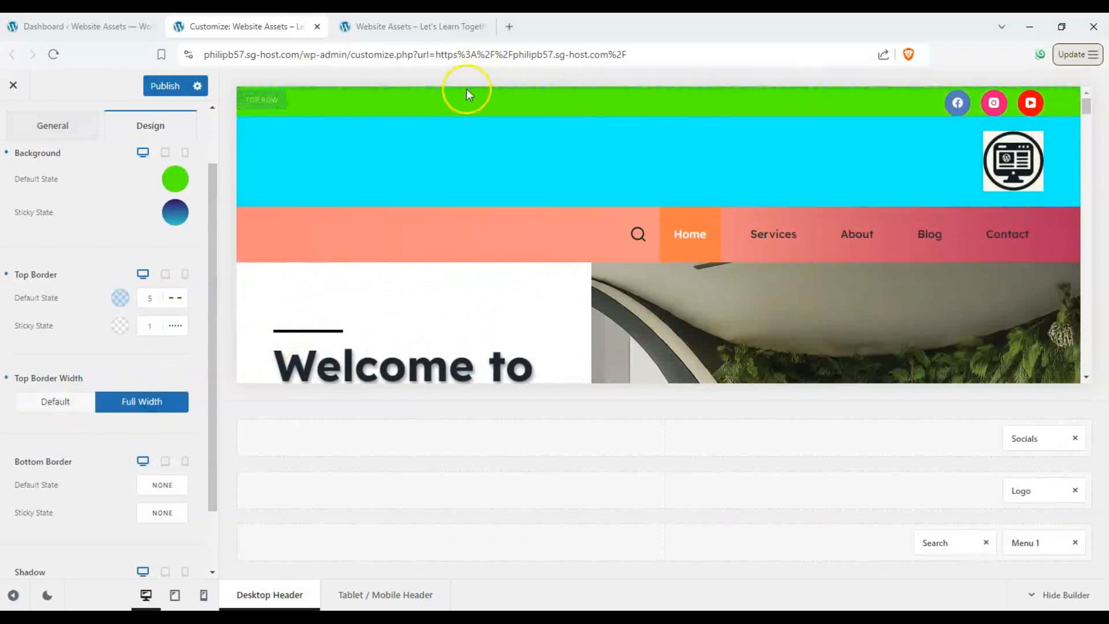
click(54, 401)
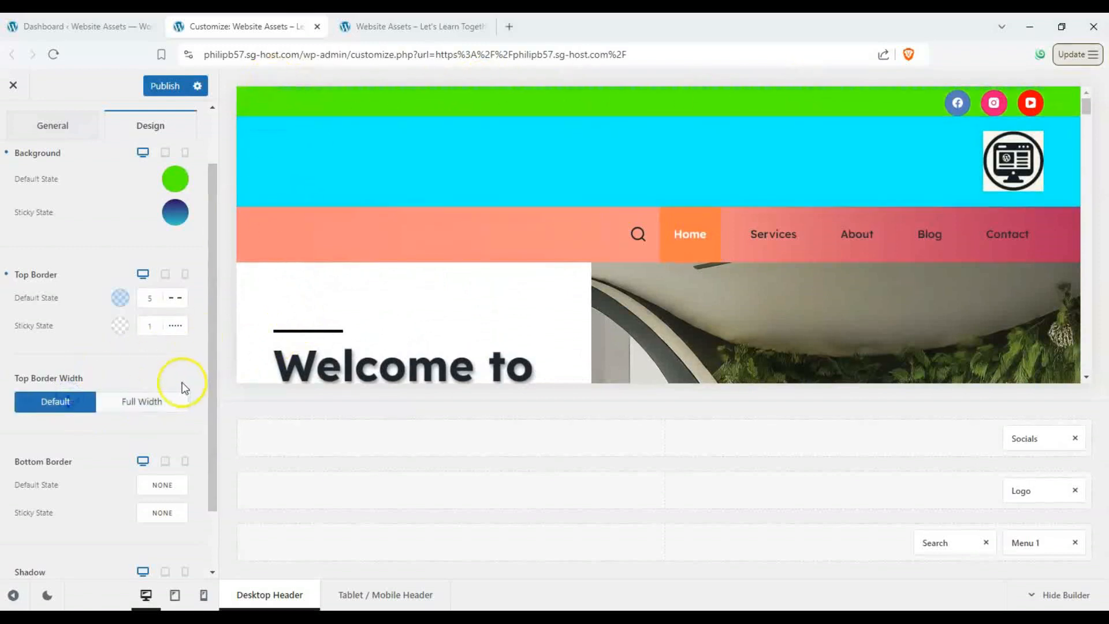
click(141, 401)
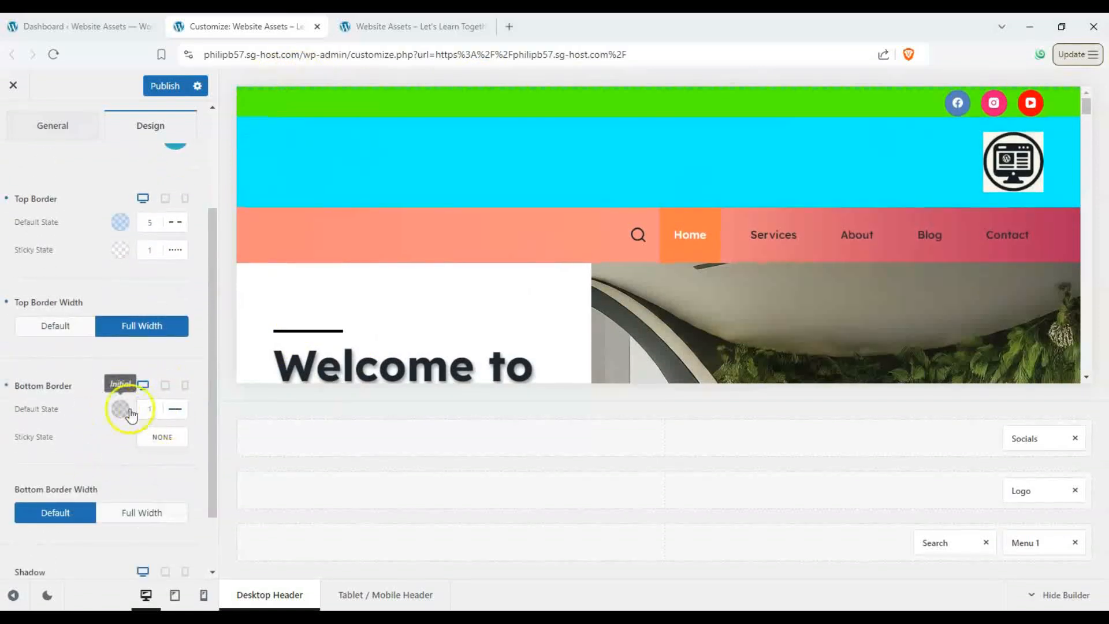
click(131, 414)
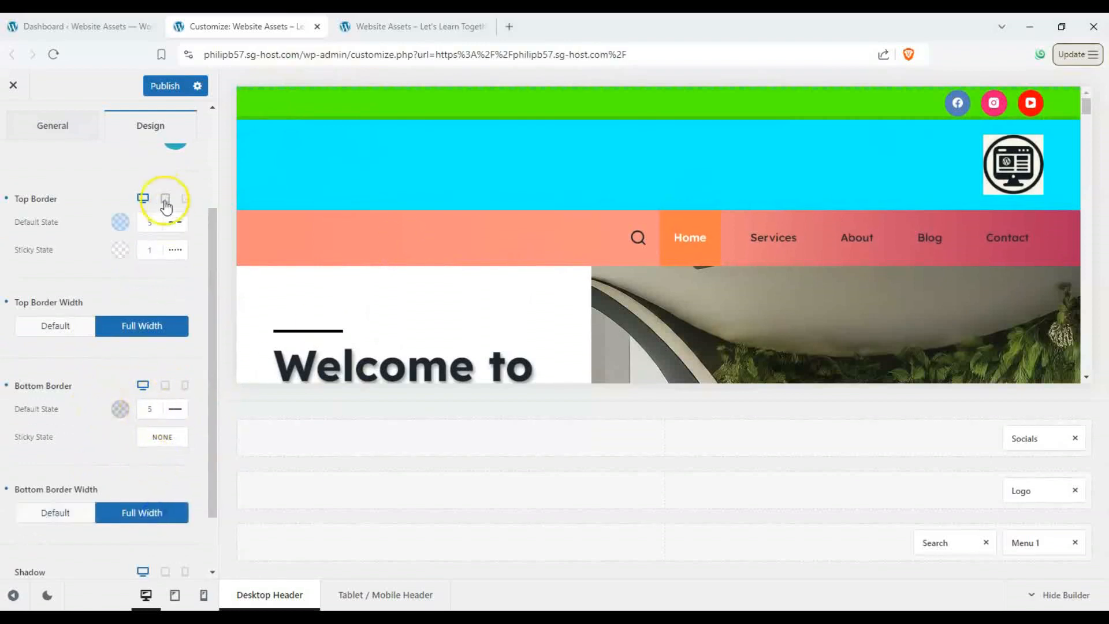
click(166, 199)
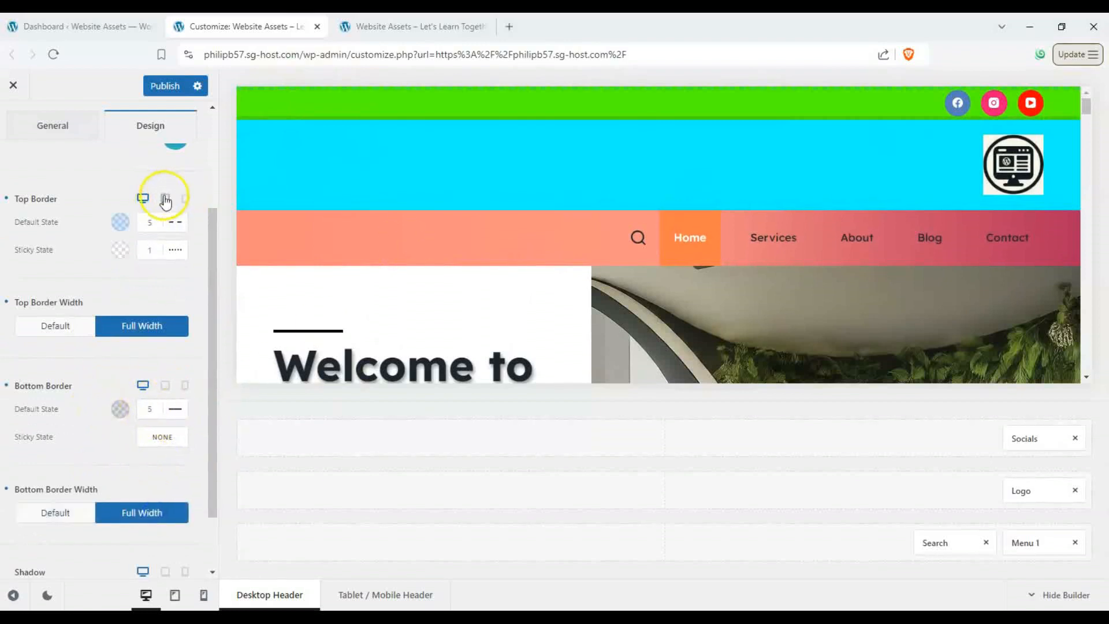
click(385, 594)
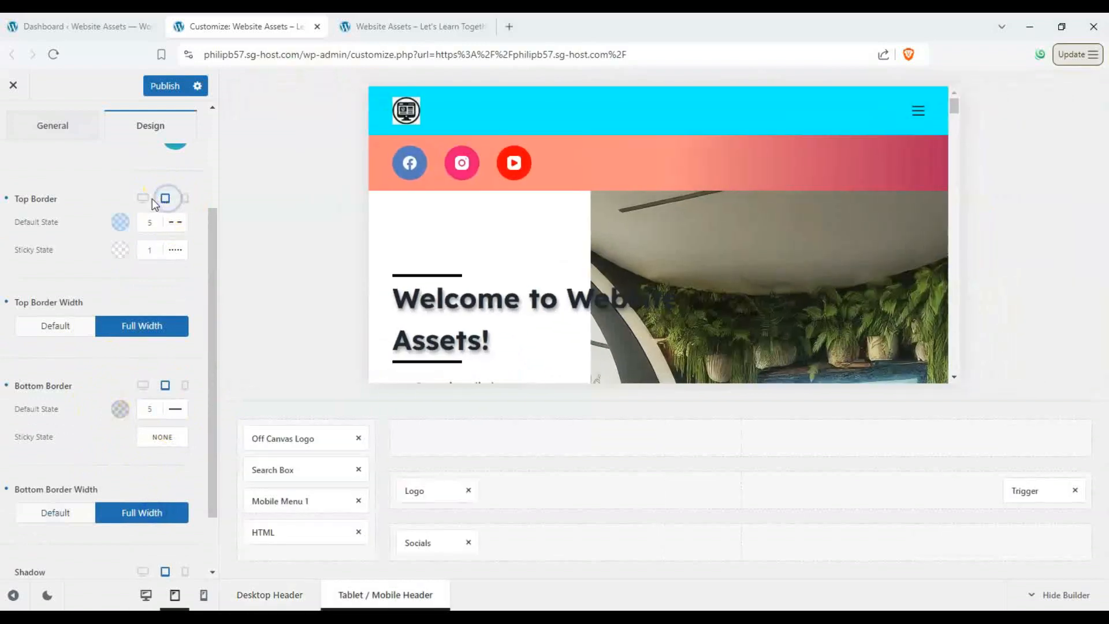
Back on desktop preview, give the Top Row a default shadow with custom offset, blur and spread
click(269, 594)
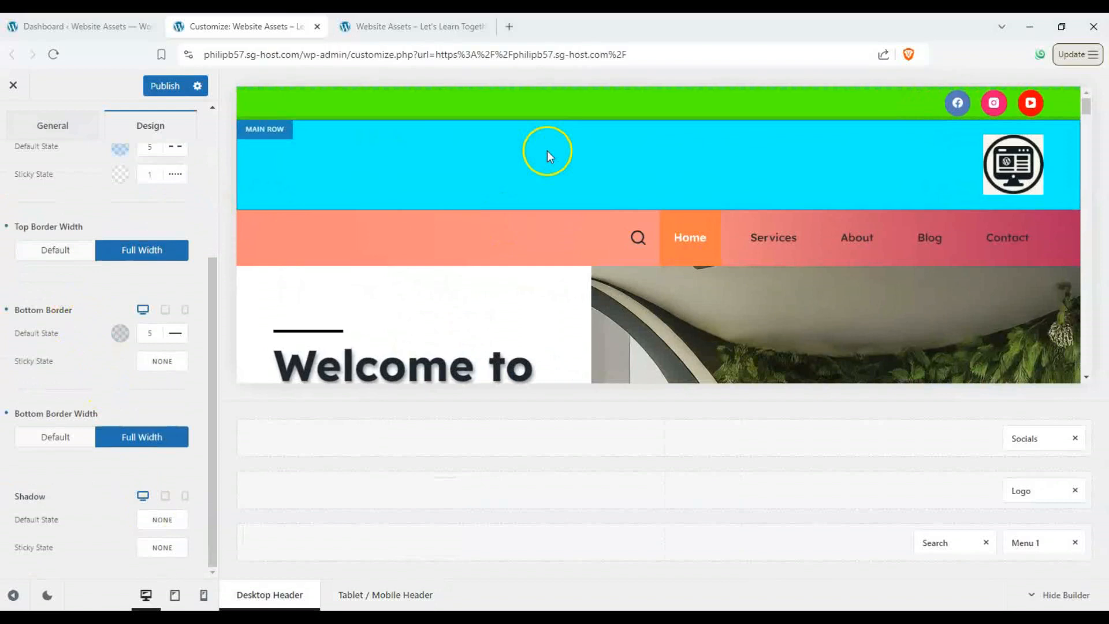
click(162, 519)
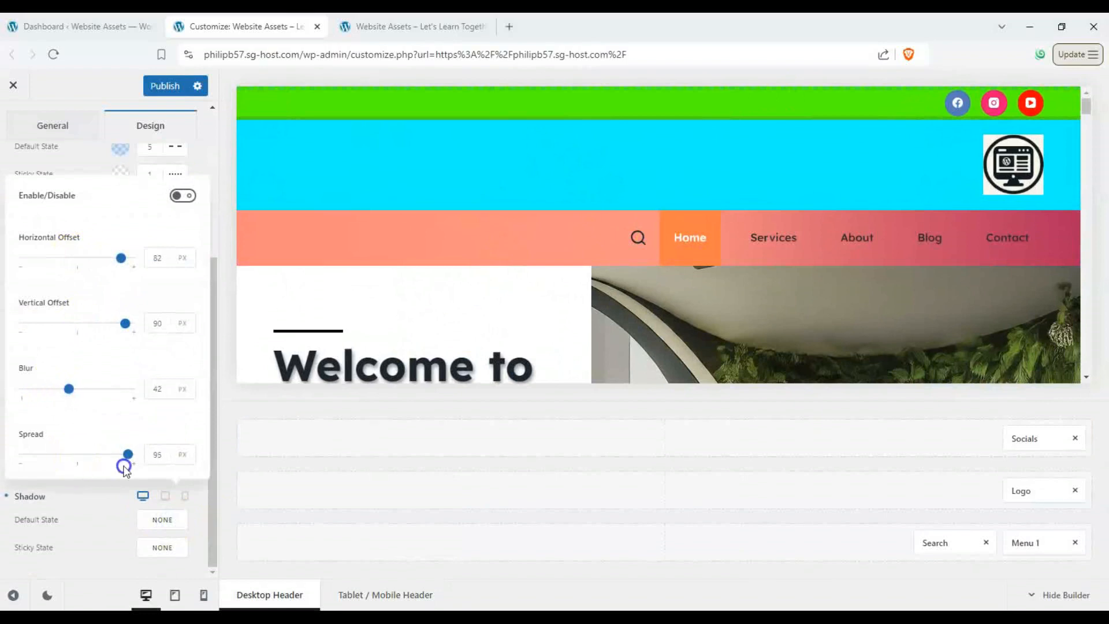
click(183, 196)
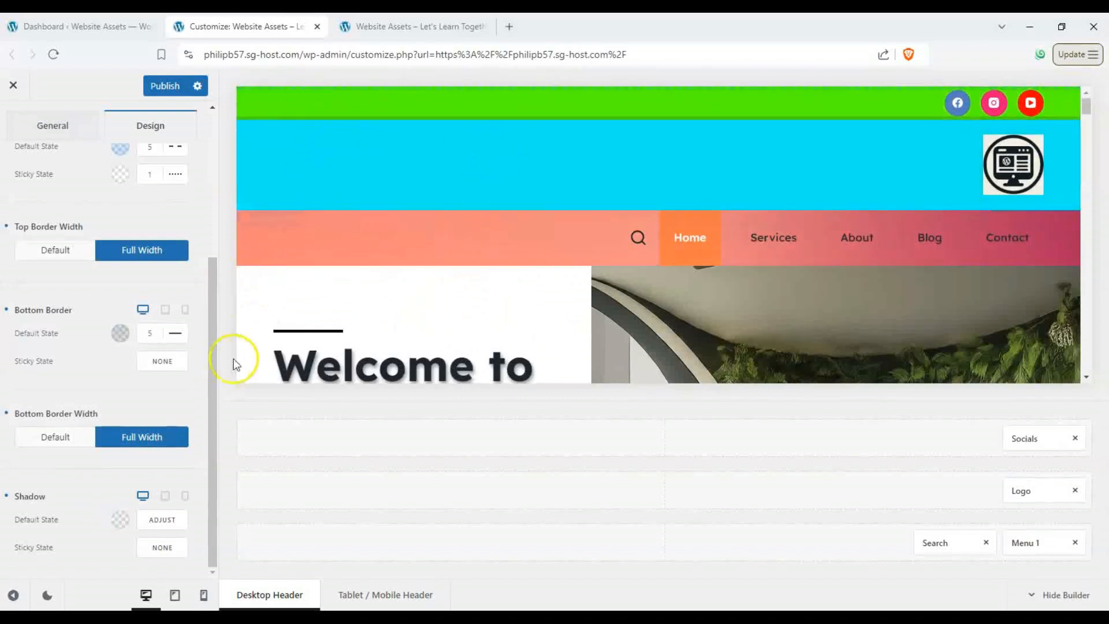
mouse_move(98, 156)
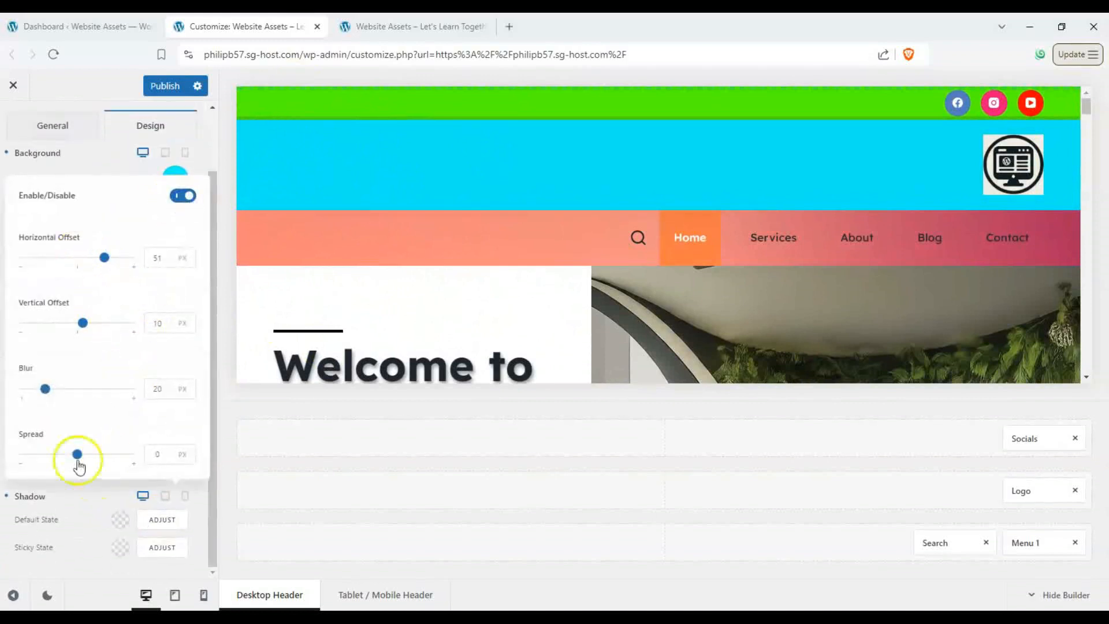
Set the Main Row's default shadow to dark green and fine-tune its size
click(175, 179)
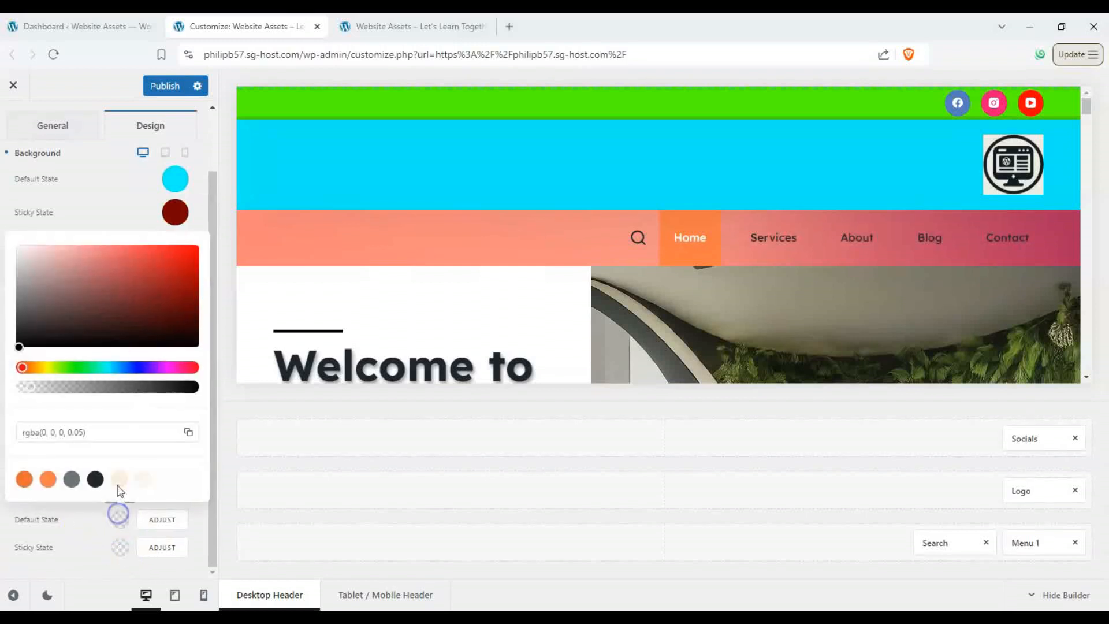
drag(19, 367, 76, 364)
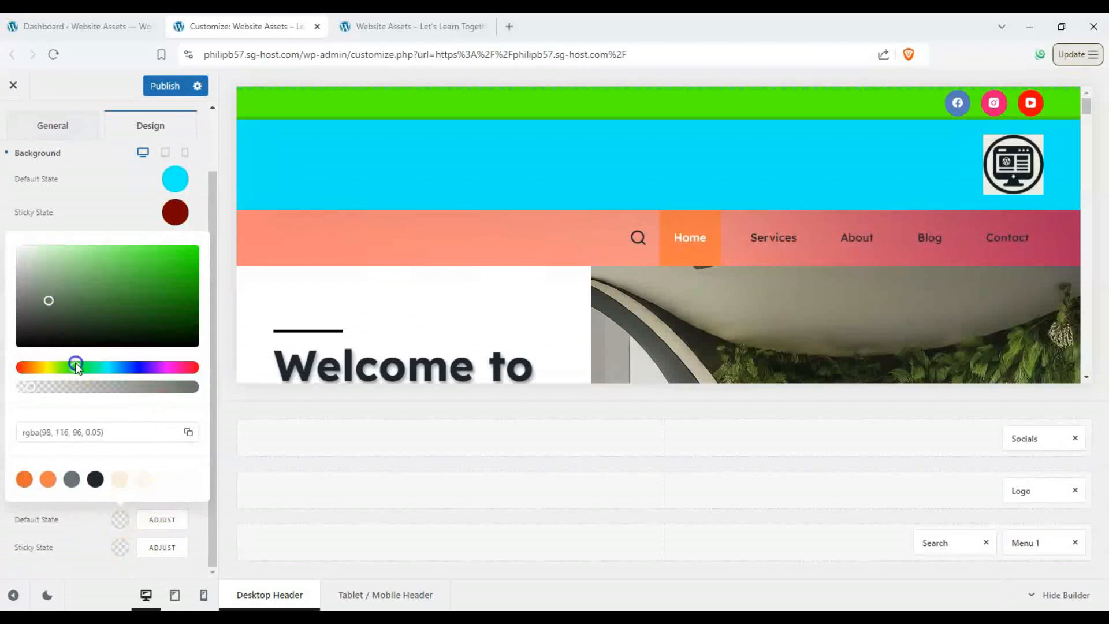
drag(76, 386, 197, 386)
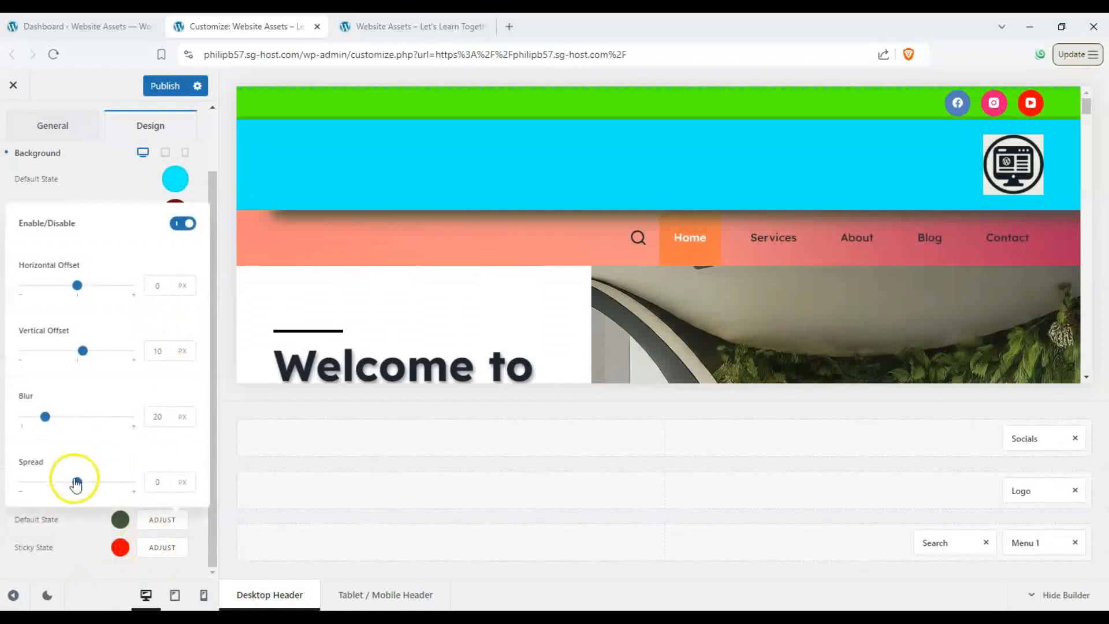
drag(73, 482, 102, 482)
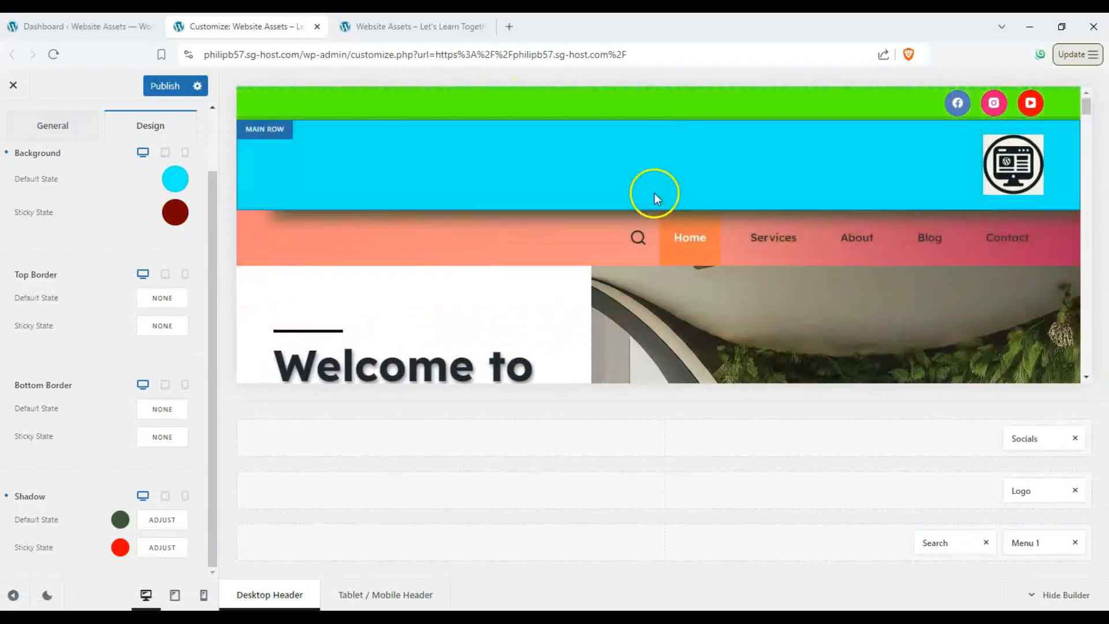
Make the Main Row's red sticky-state shadow semi-transparent
scroll(down, 3)
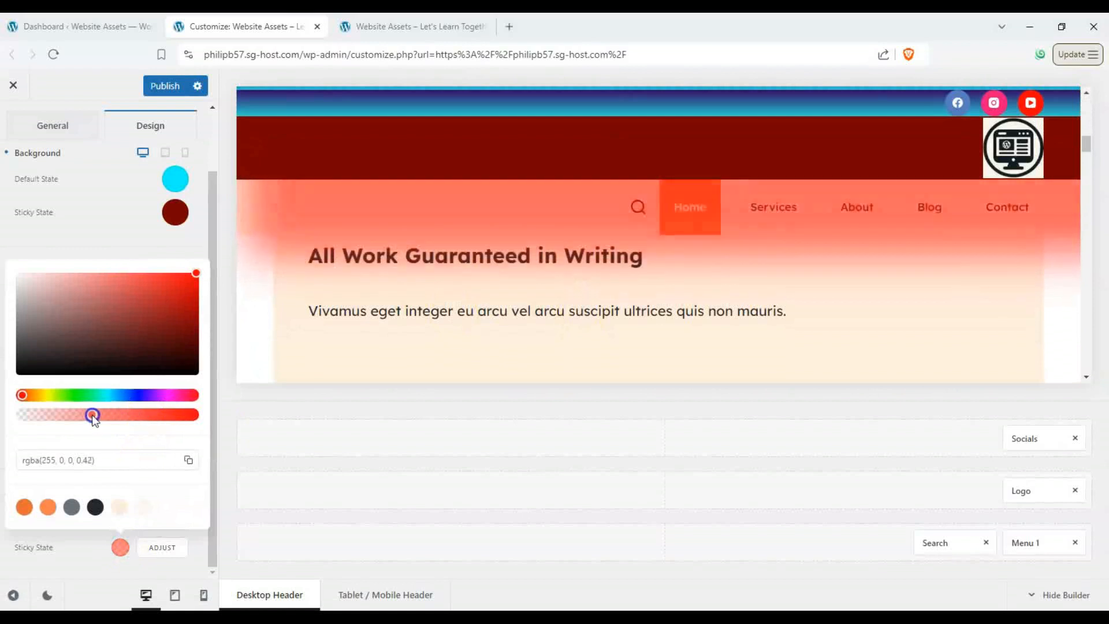
drag(92, 415, 70, 421)
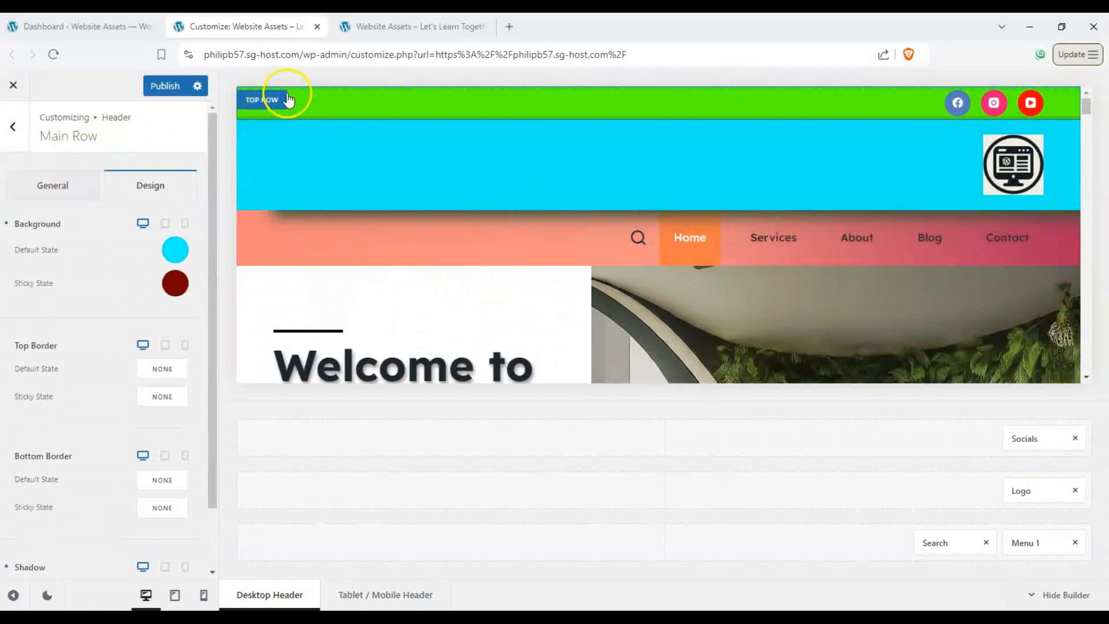
Publish the header changes and switch to the live site to verify
click(52, 185)
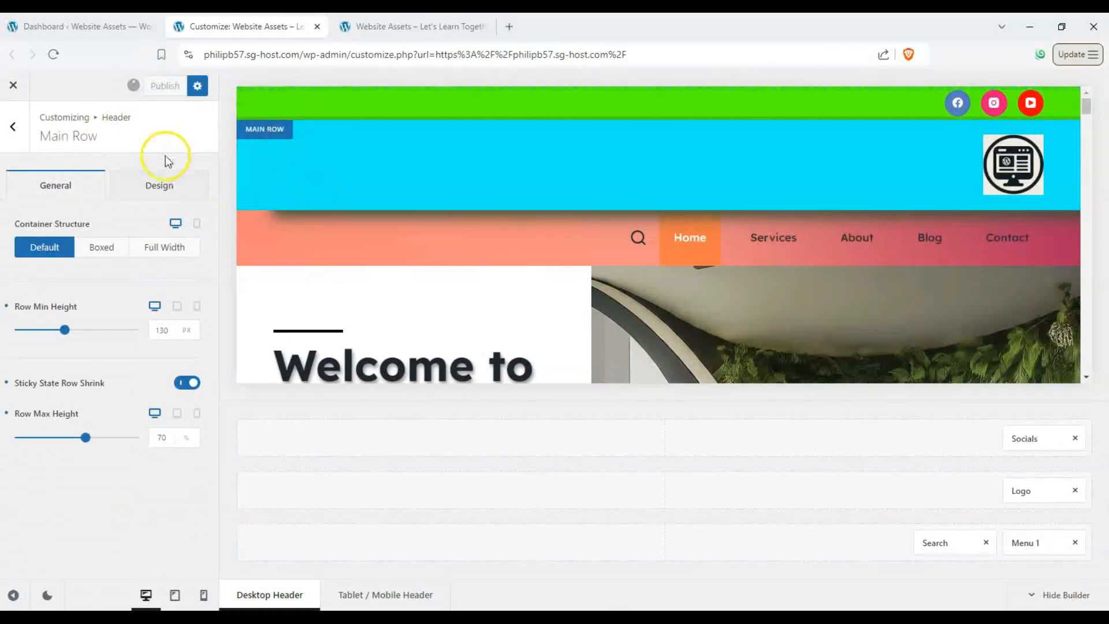
click(413, 27)
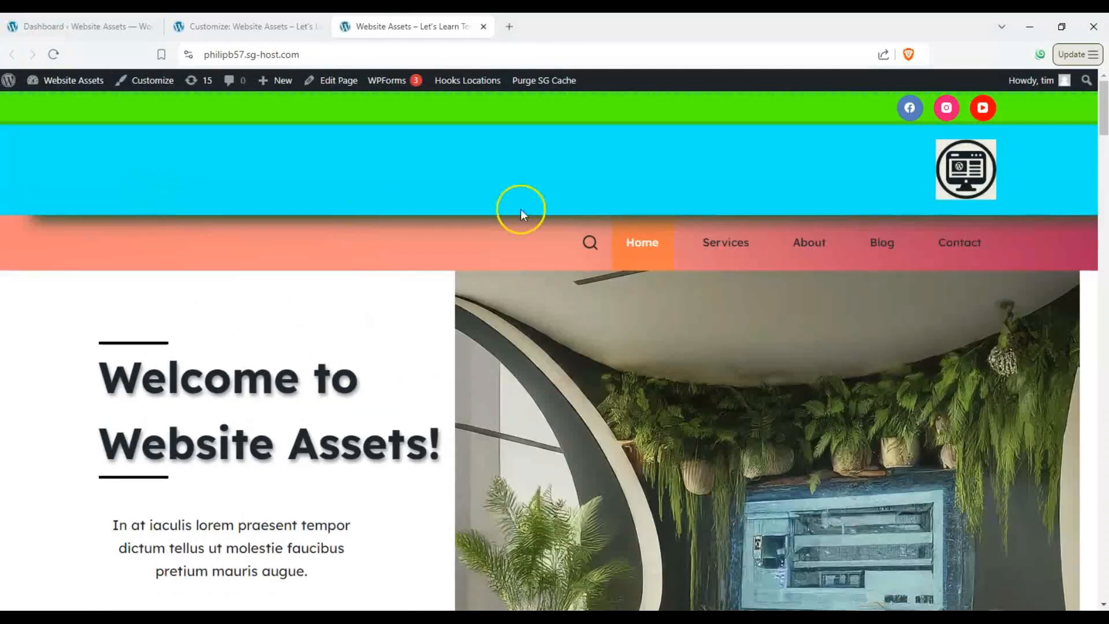
mouse_move(853, 117)
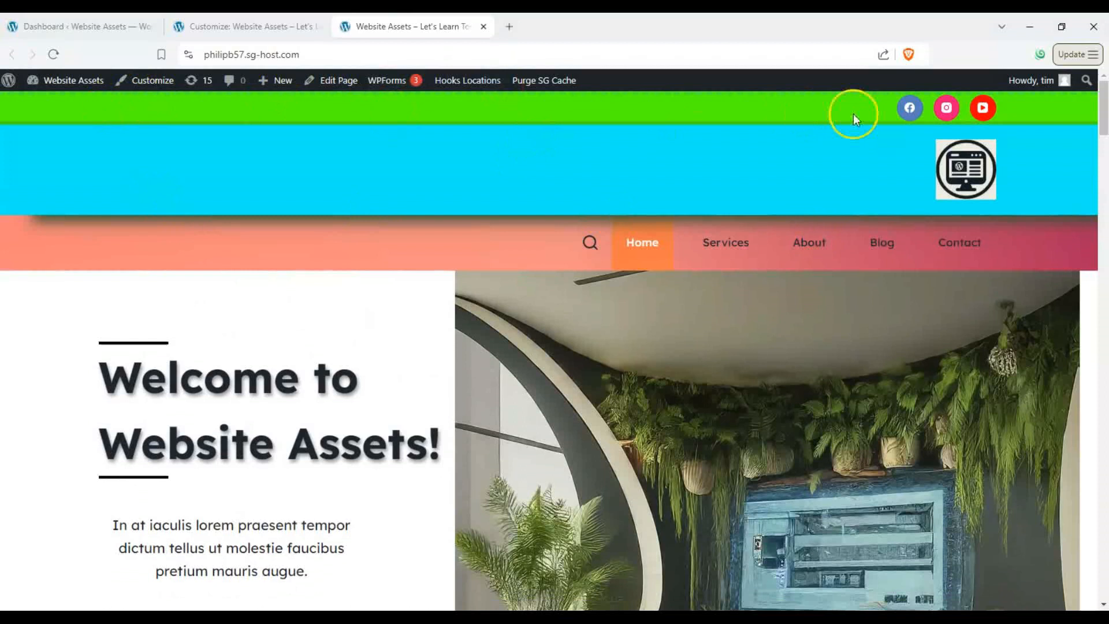
mouse_move(544, 209)
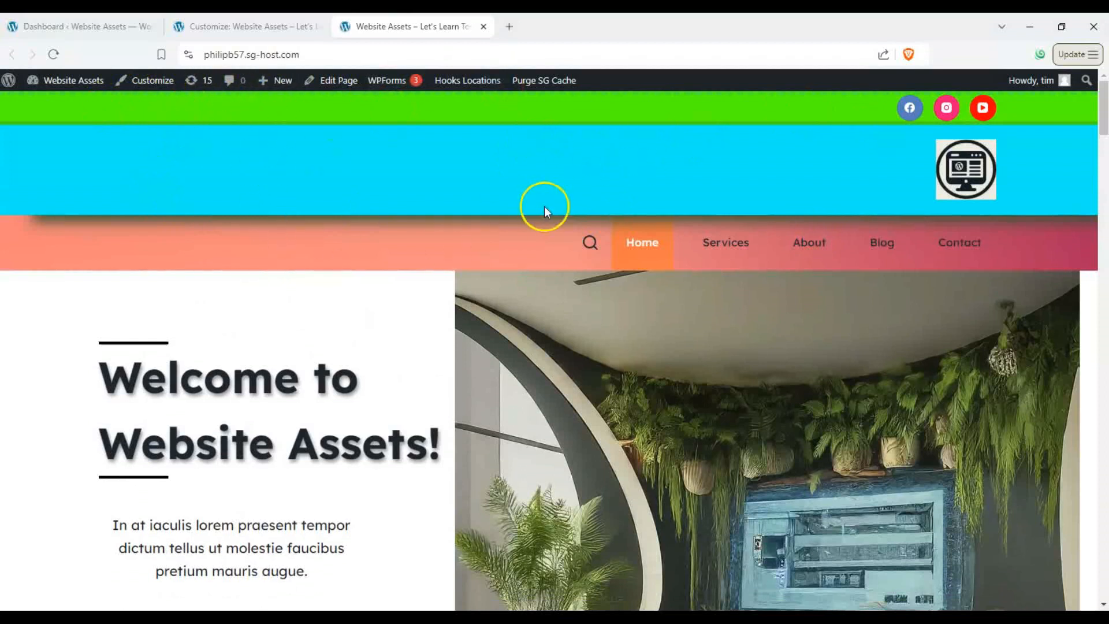
Scroll the live site up and down to verify the default green/cyan header turns dark red with red shadow when sticky
scroll(down, 3)
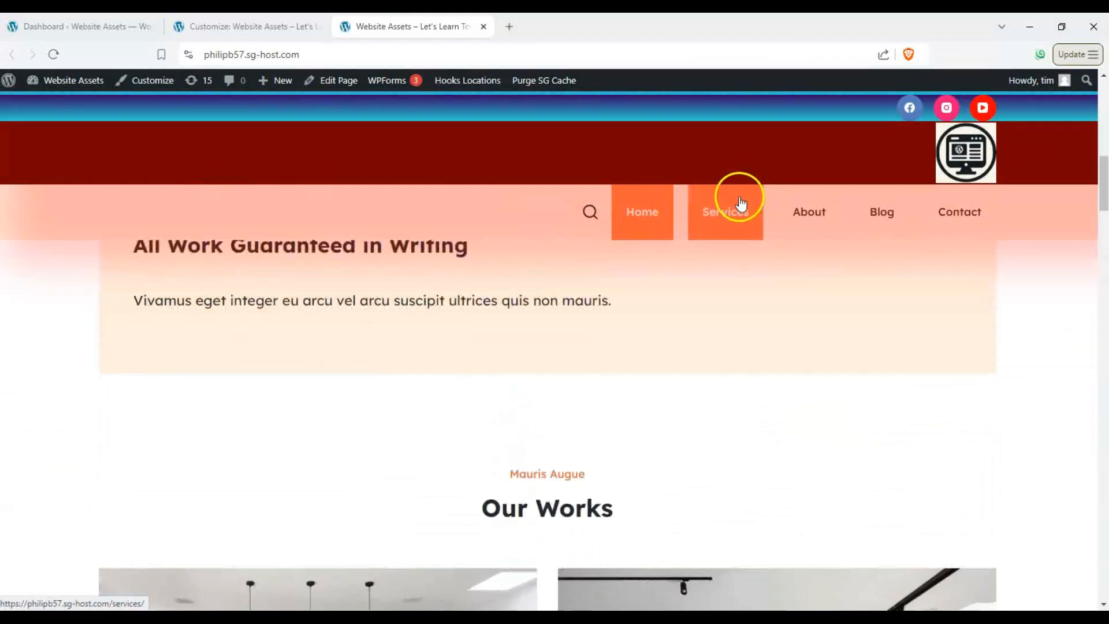
click(642, 212)
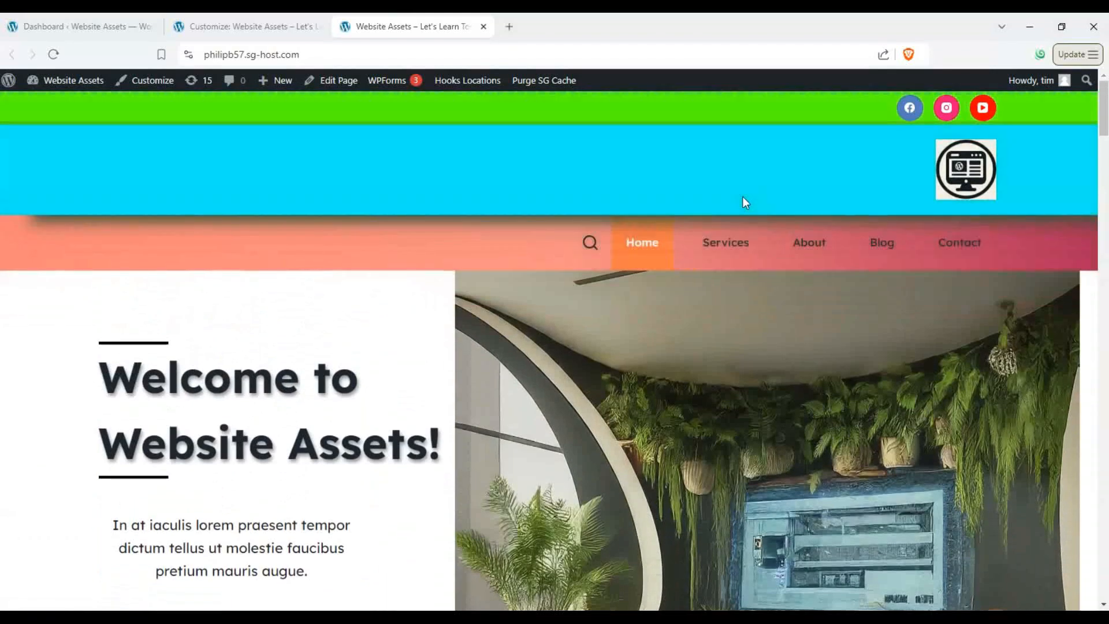
scroll(down, 3)
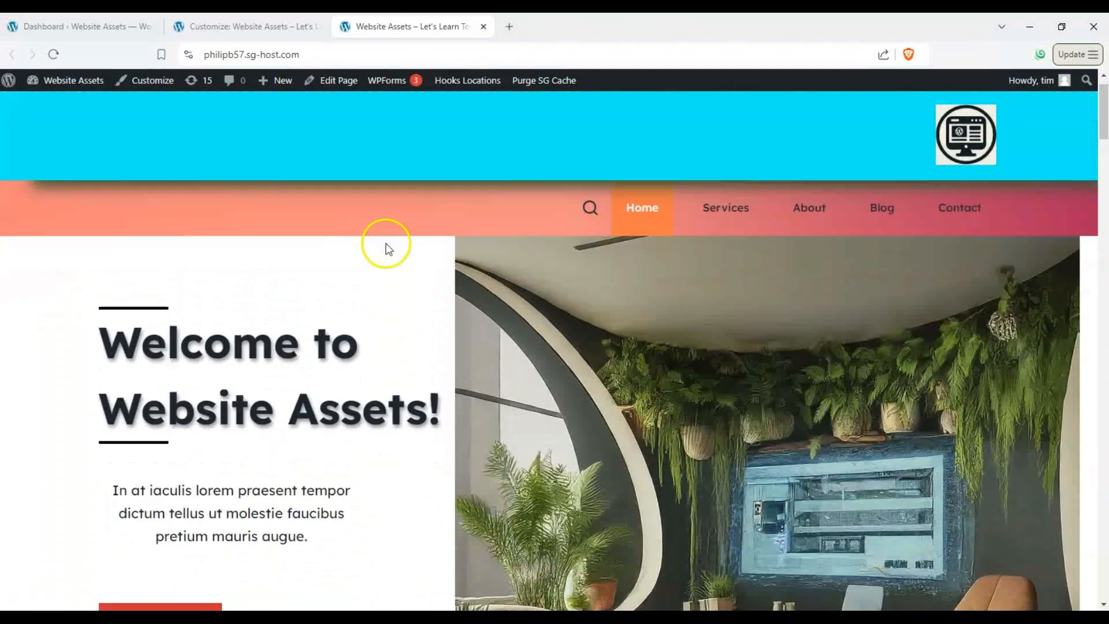
scroll(down, 3)
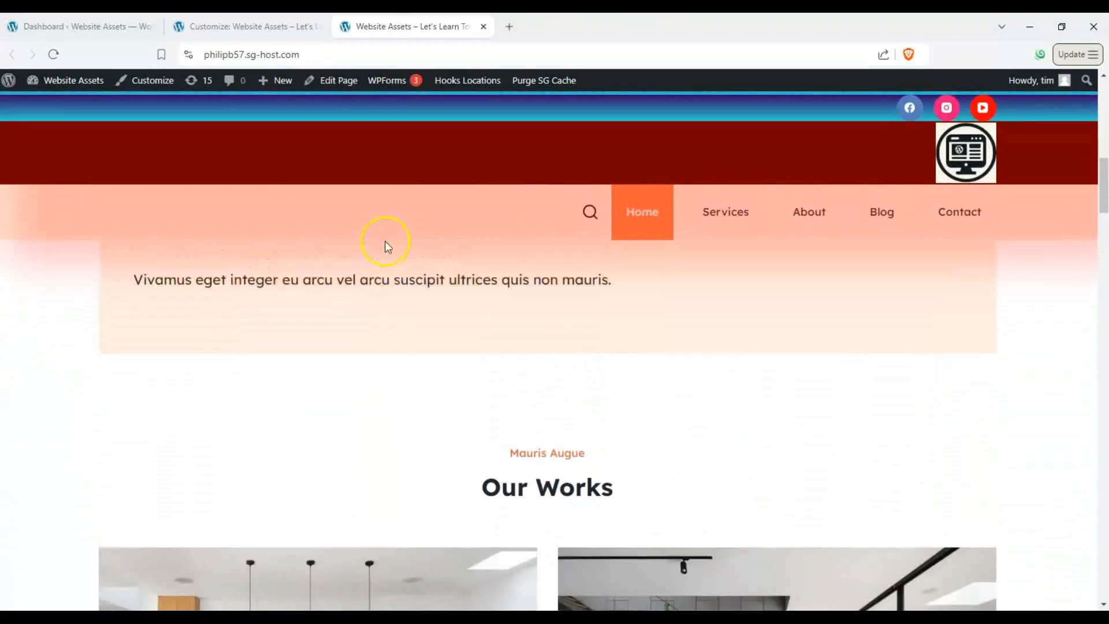
scroll(down, 3)
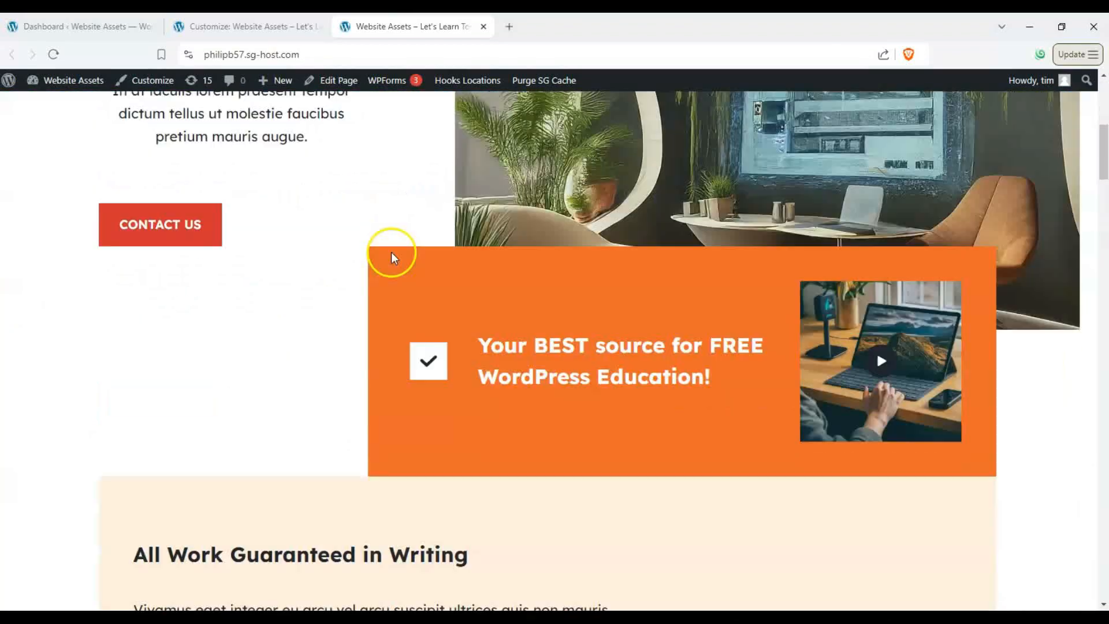
scroll(up, 3)
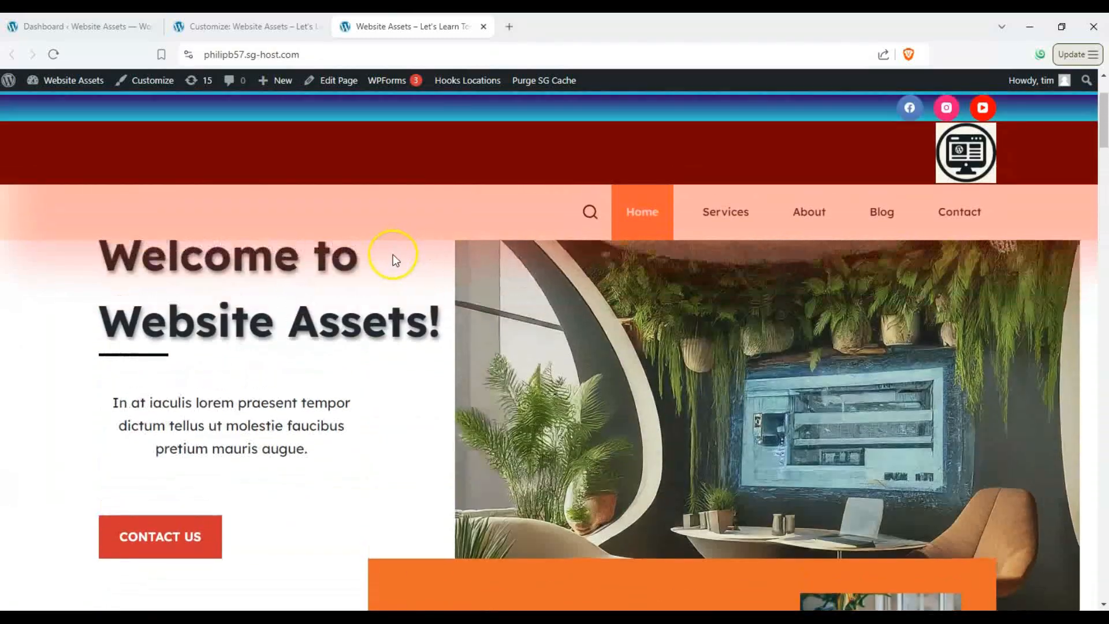
scroll(down, 3)
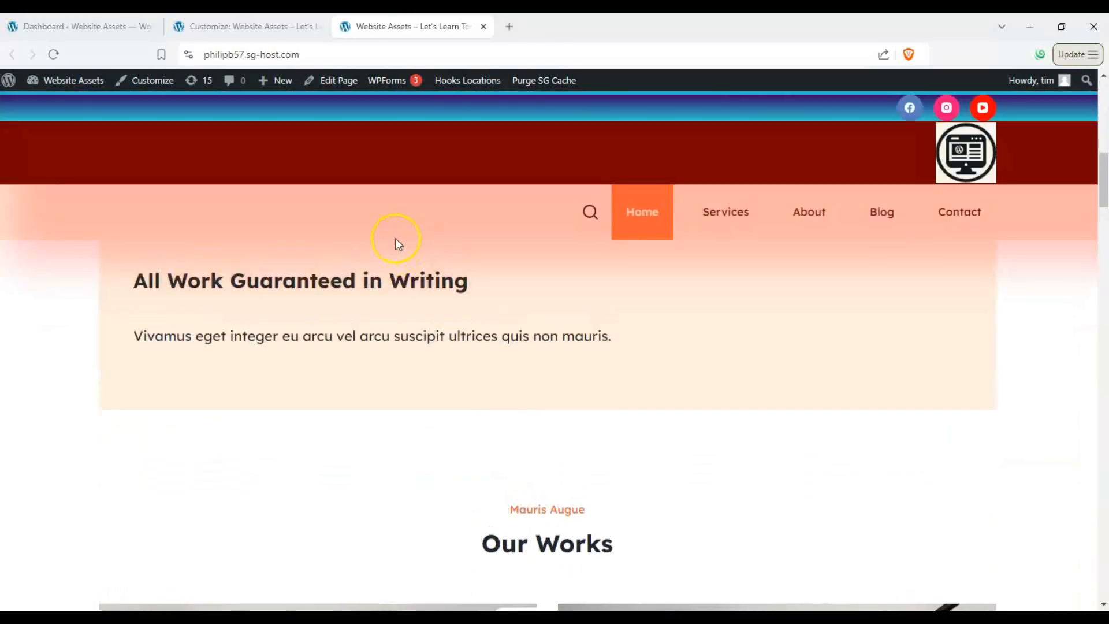